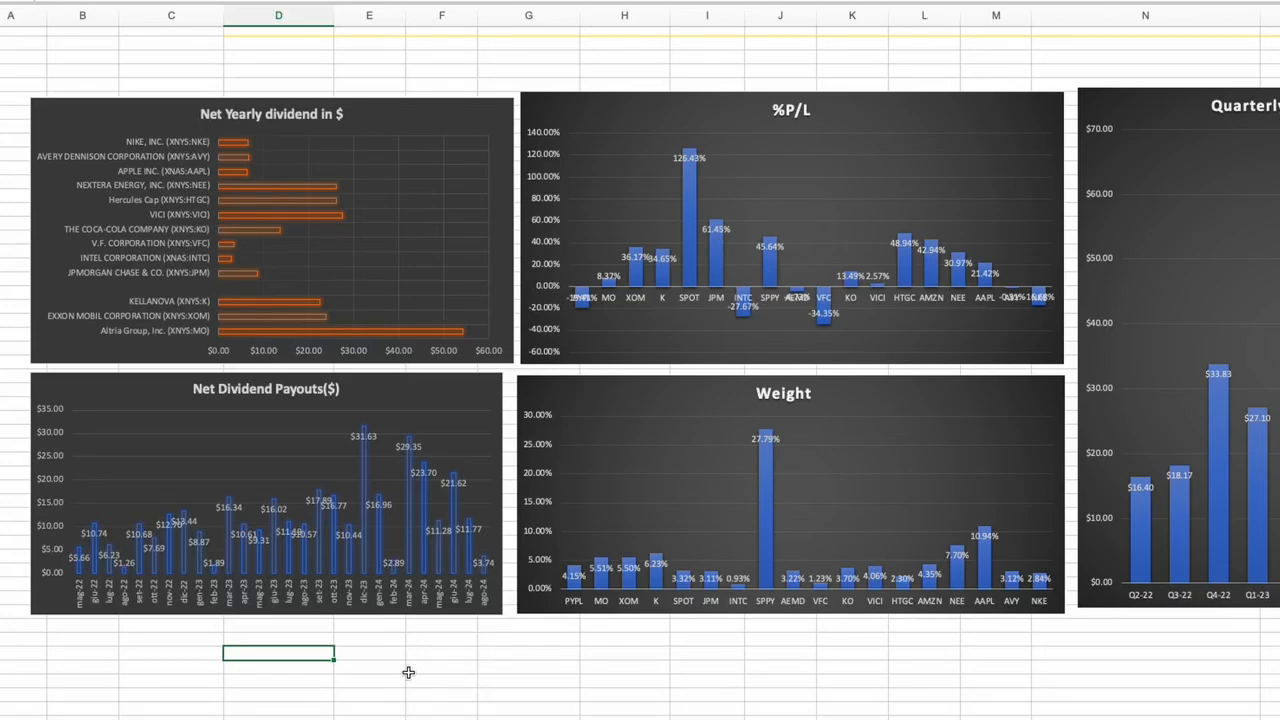
mouse_move(394, 672)
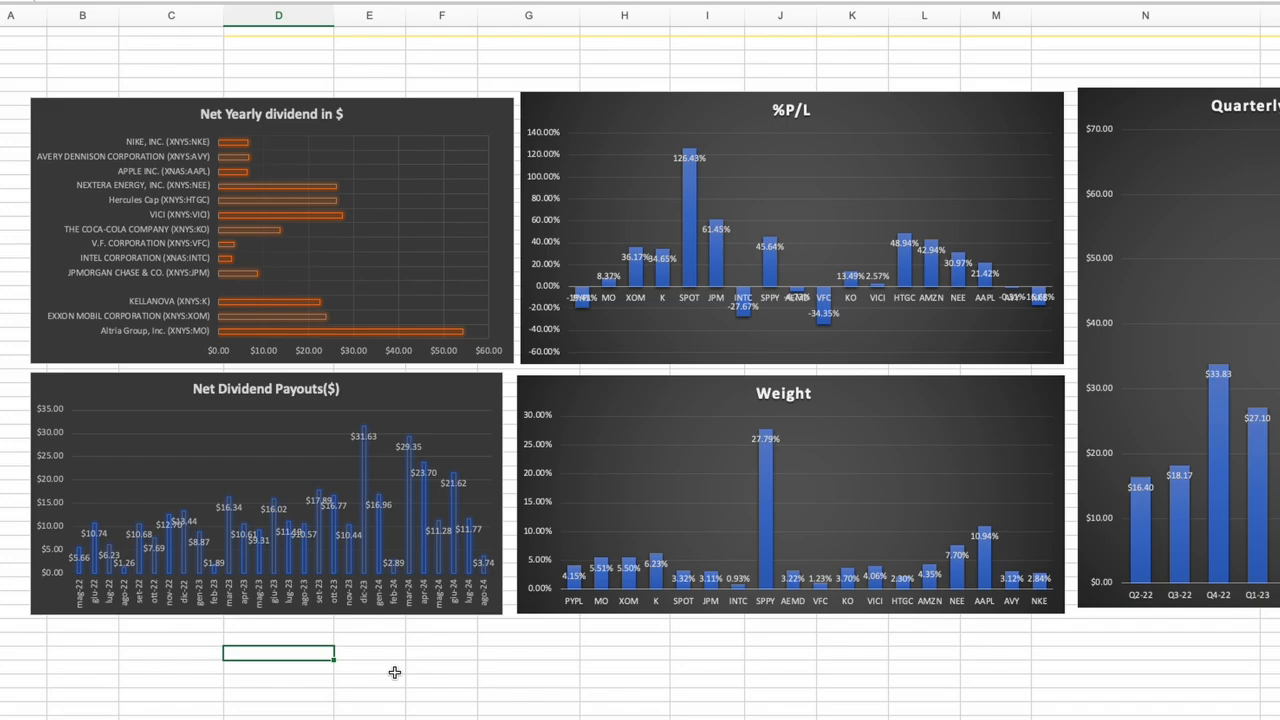
mouse_move(368, 490)
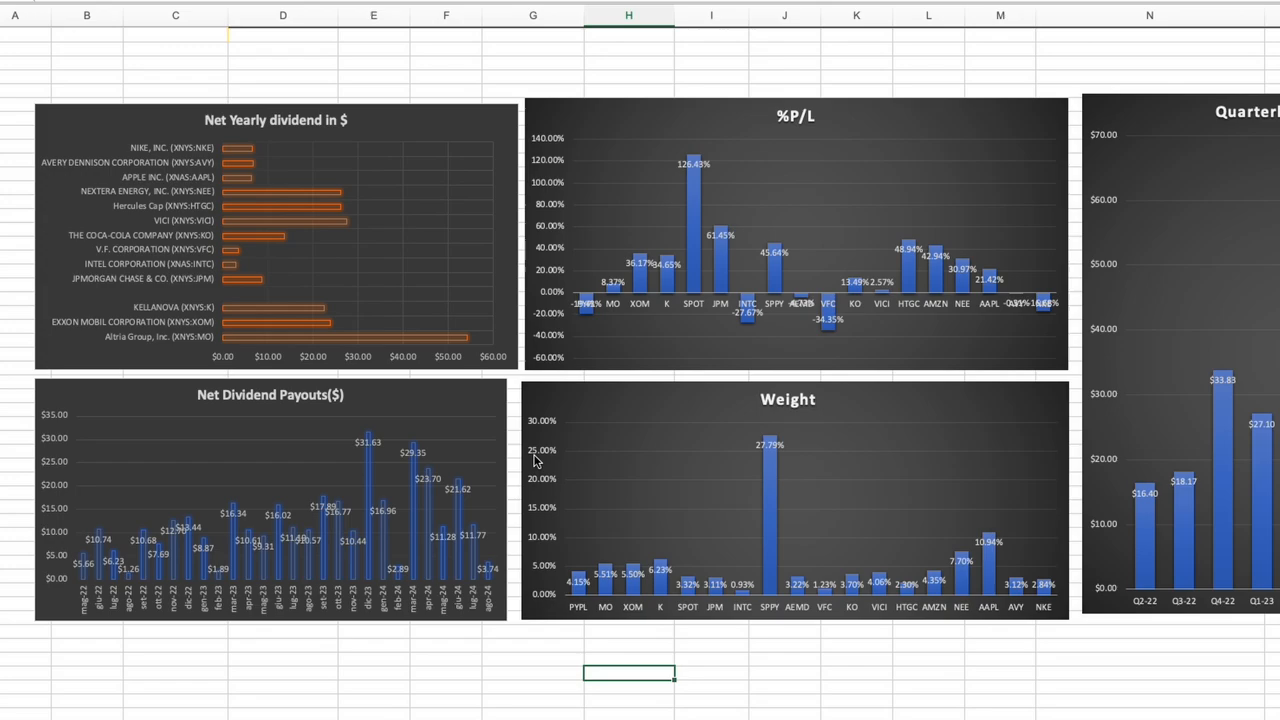
mouse_move(564, 338)
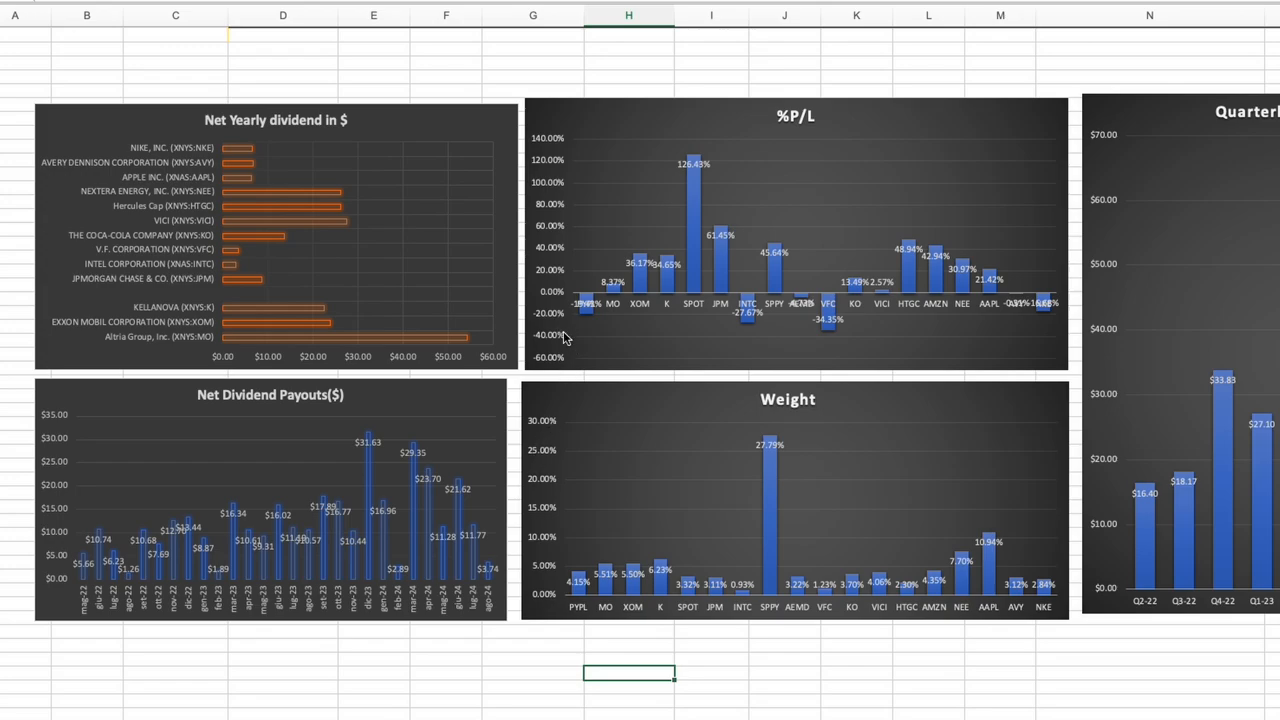
mouse_move(472, 666)
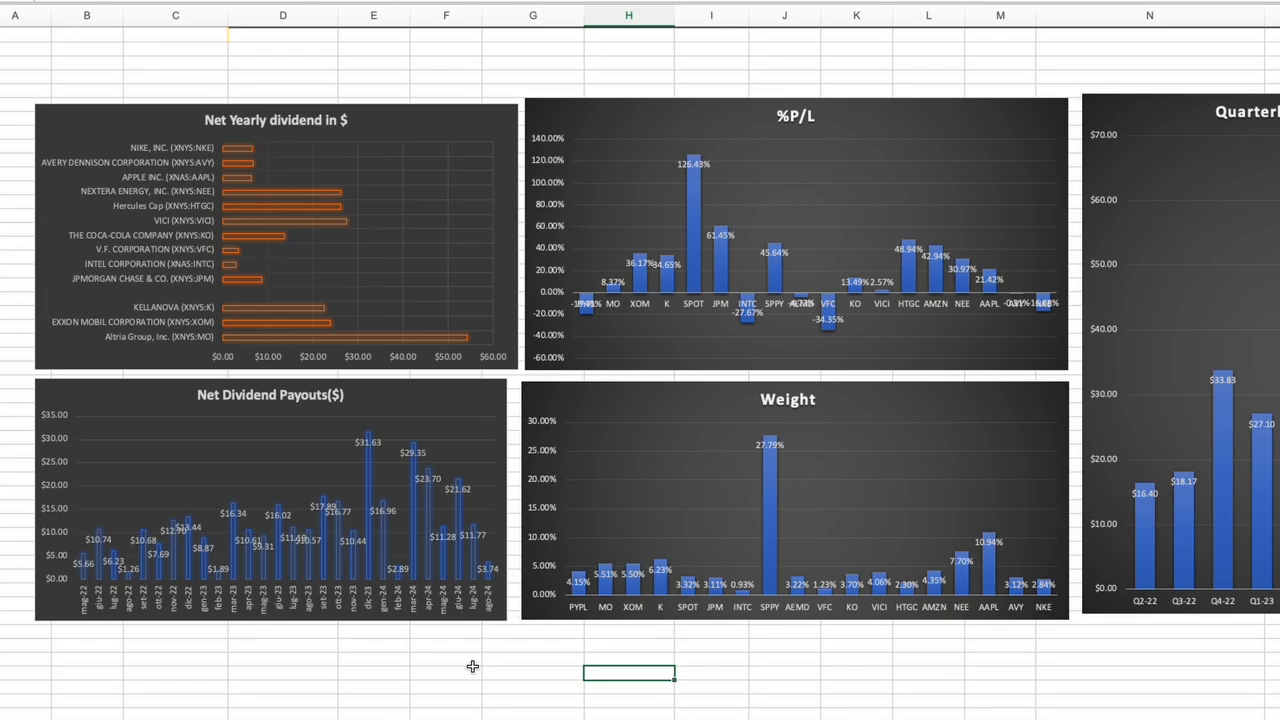
mouse_move(396, 664)
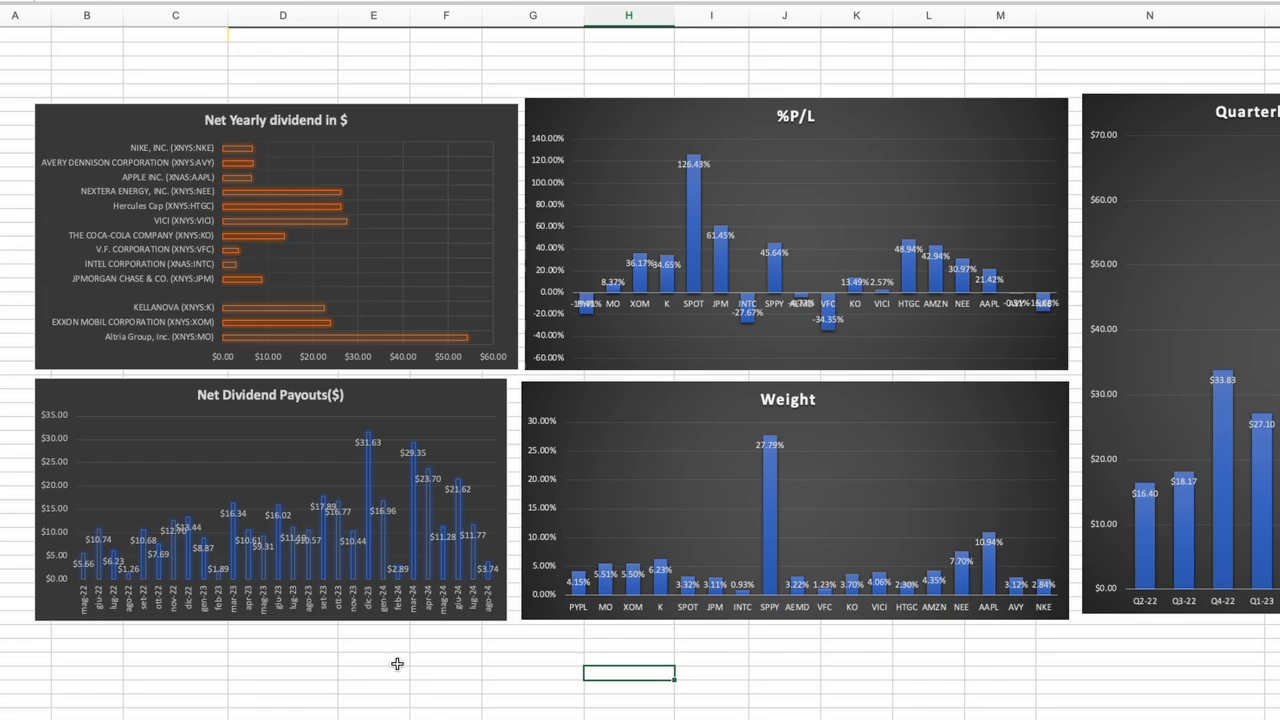
mouse_move(376, 658)
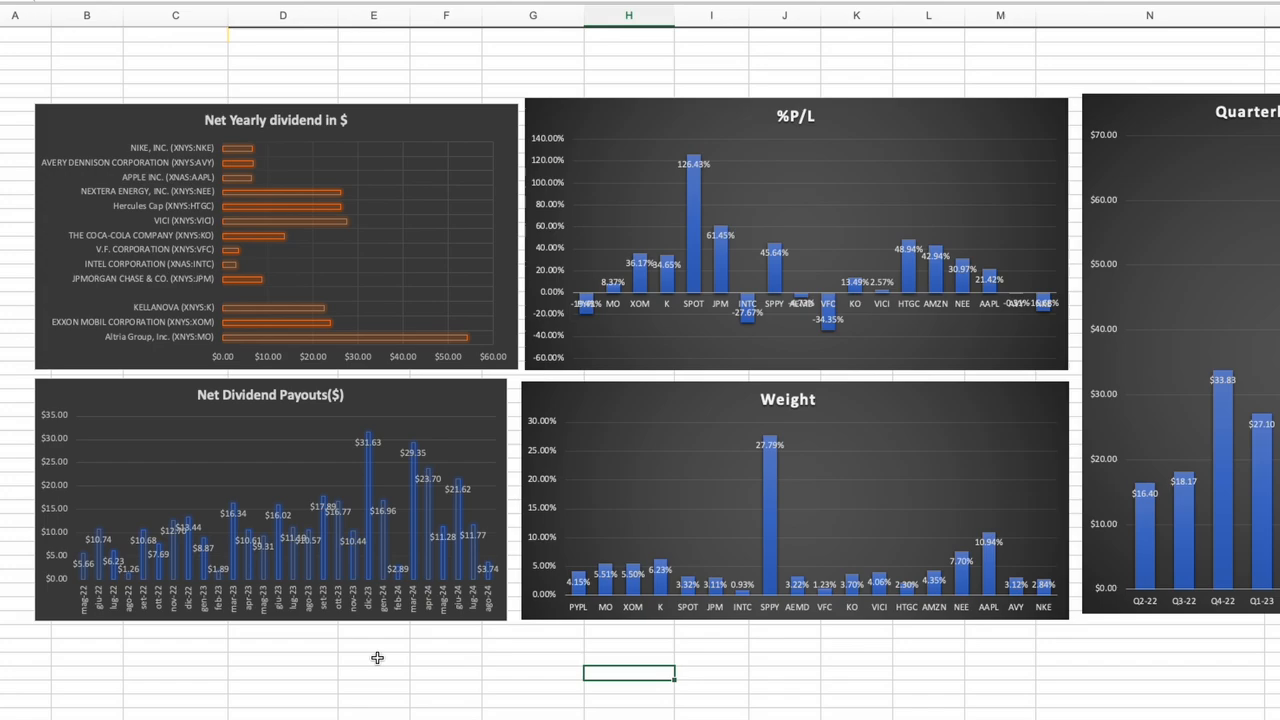
mouse_move(518, 464)
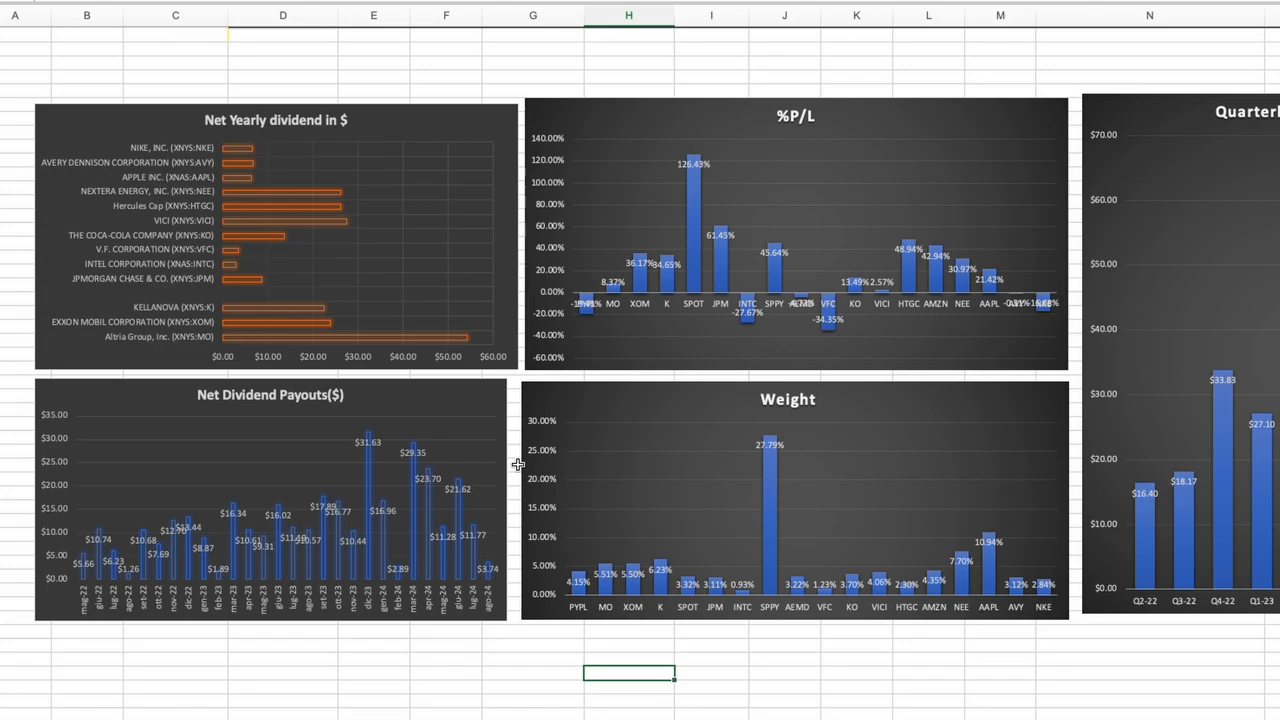
mouse_move(428, 420)
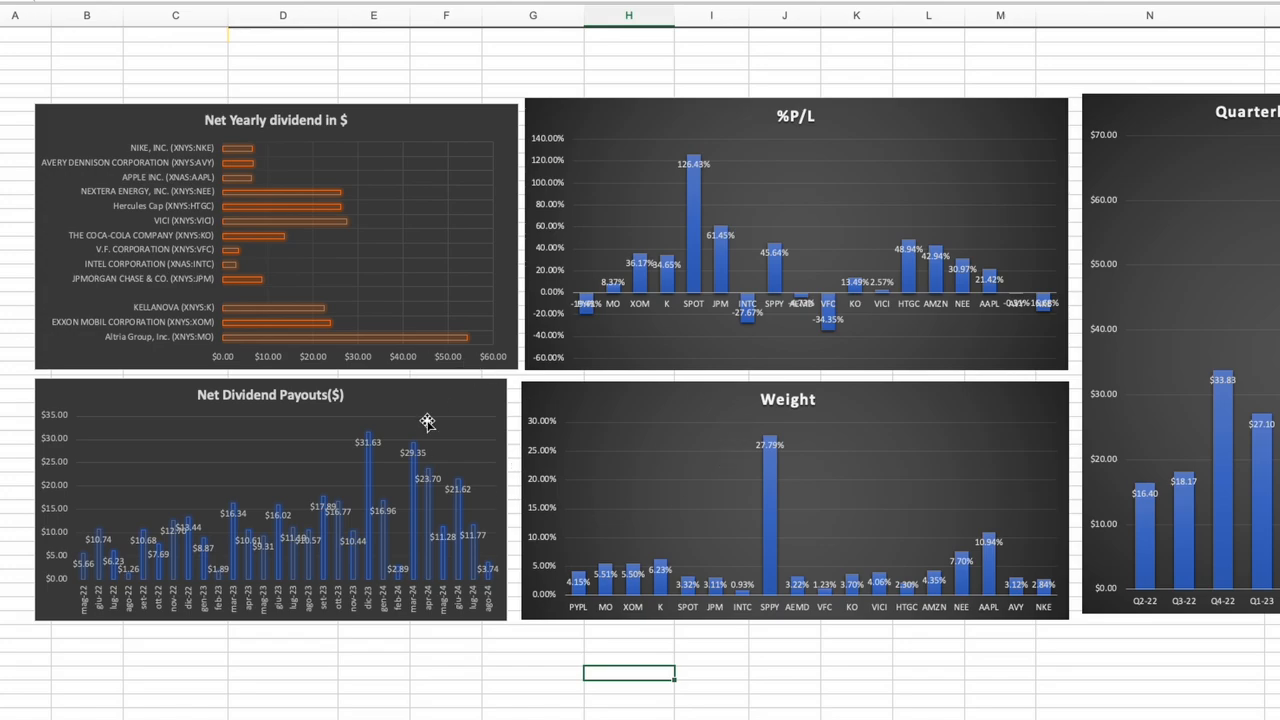
mouse_move(472, 662)
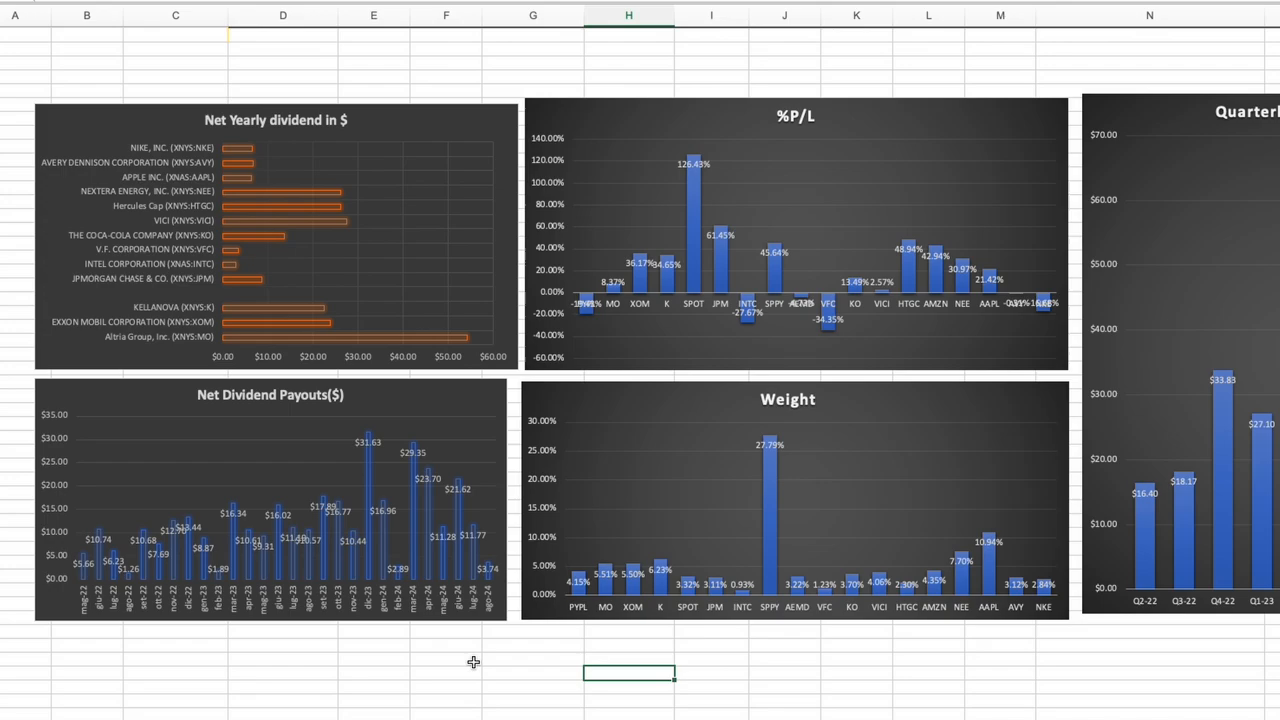
mouse_move(470, 660)
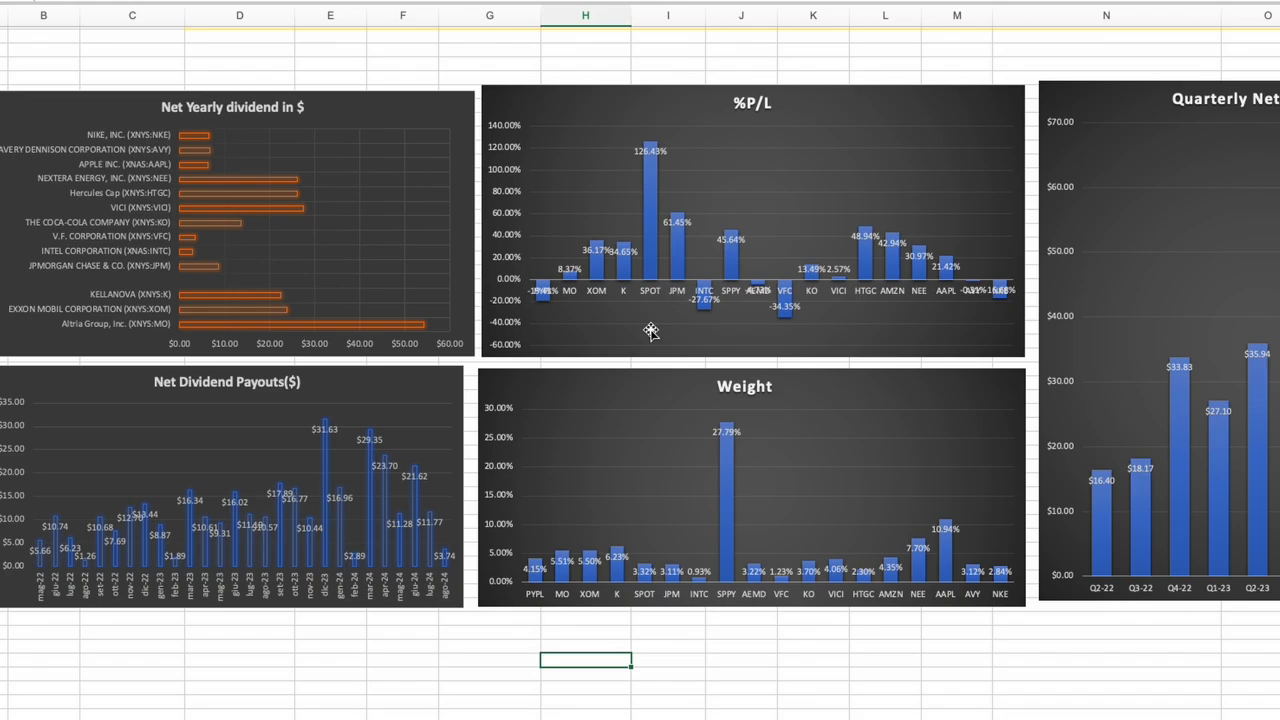
mouse_move(604, 302)
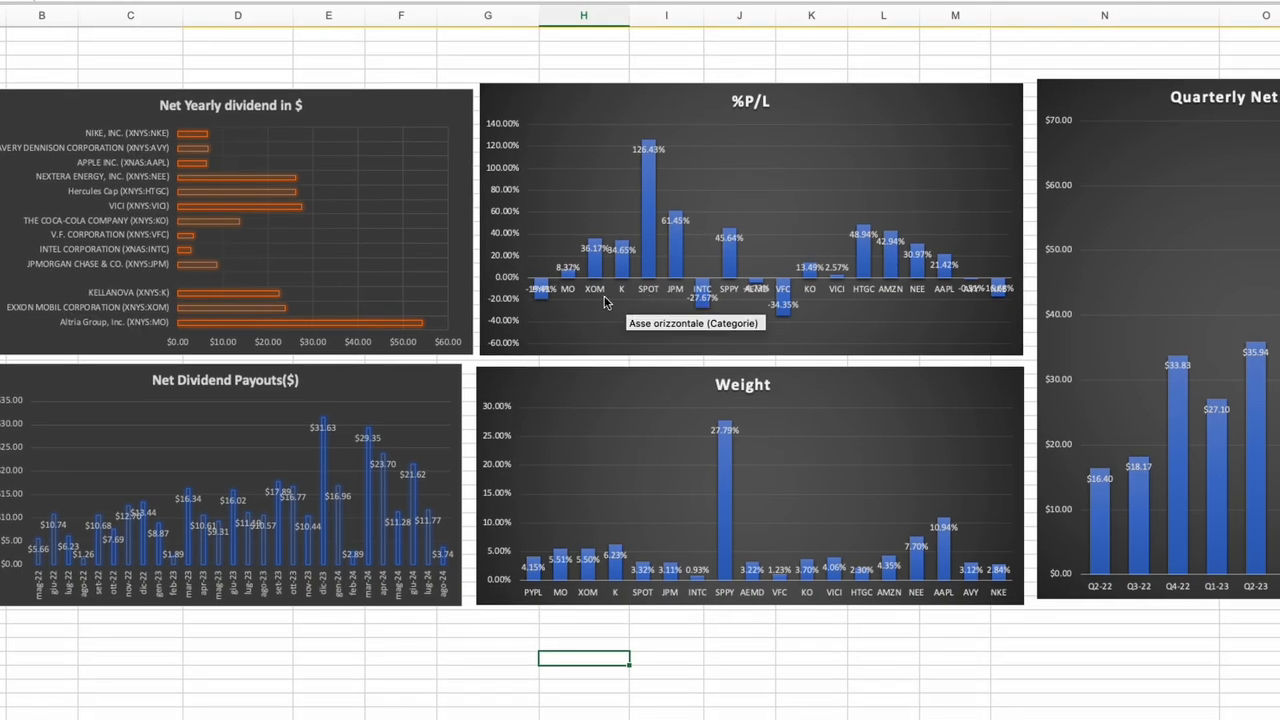
mouse_move(822, 304)
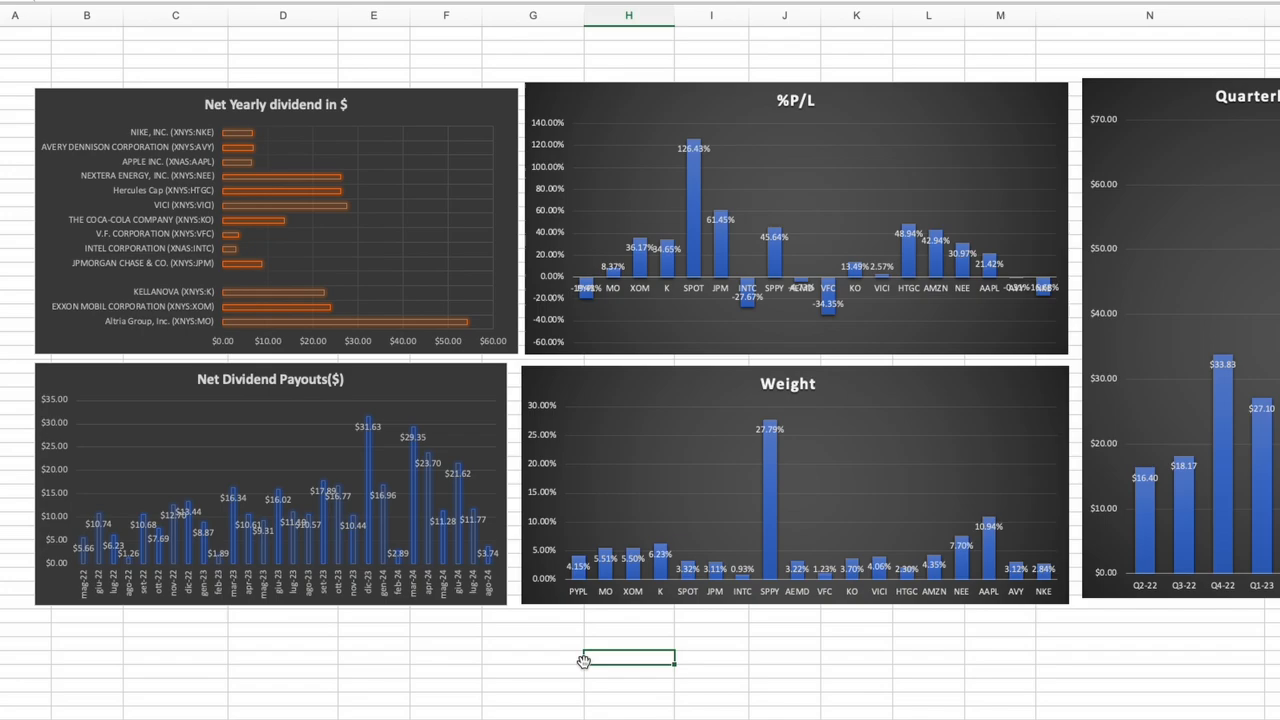
mouse_move(472, 656)
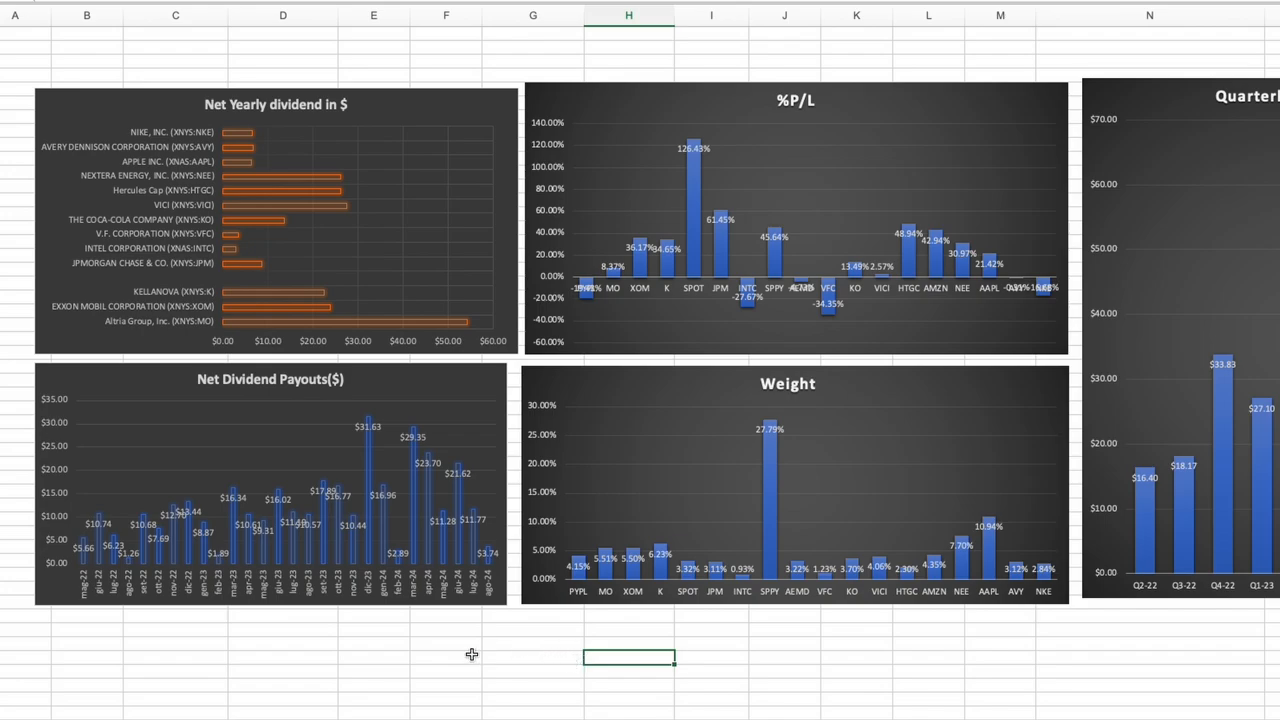
mouse_move(468, 652)
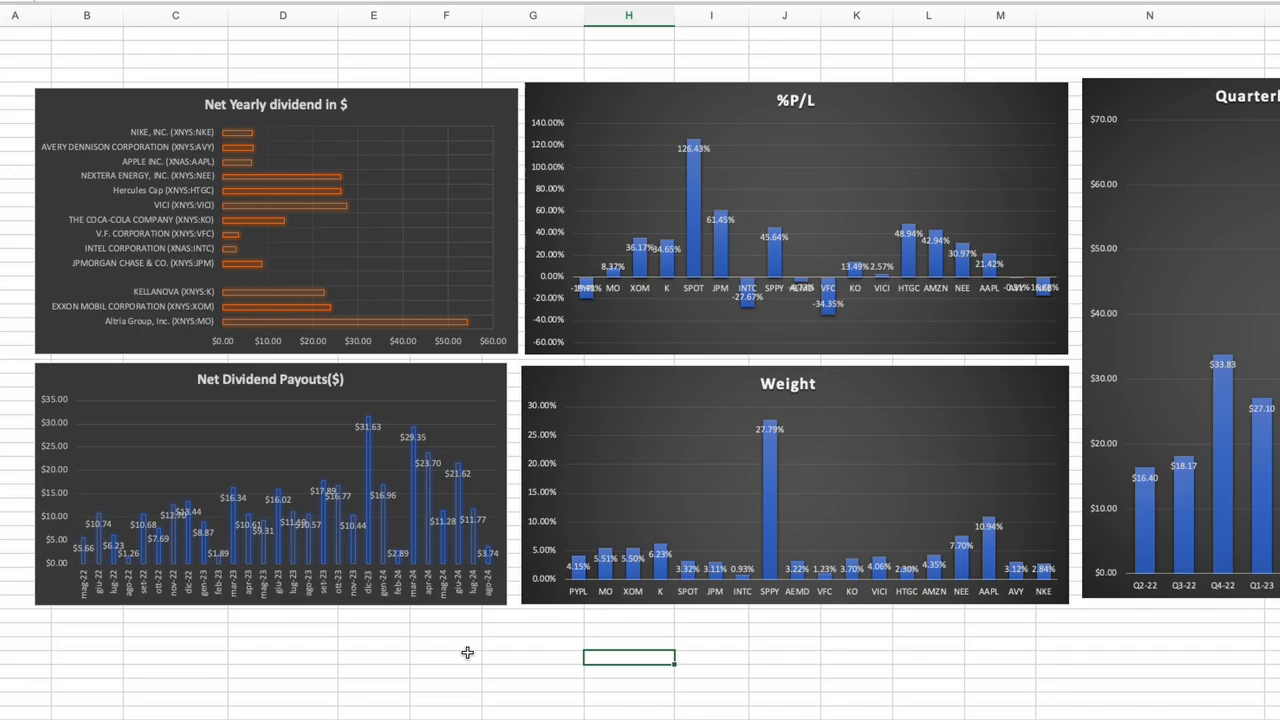
mouse_move(464, 652)
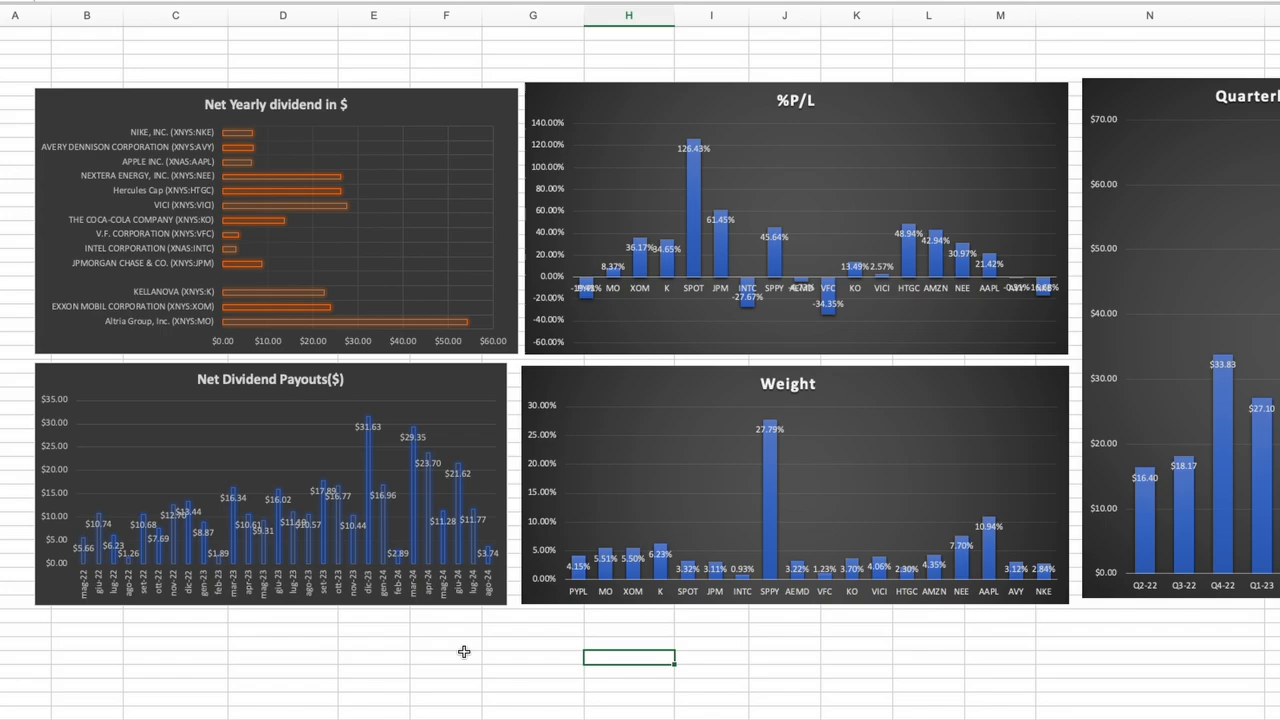
mouse_move(480, 652)
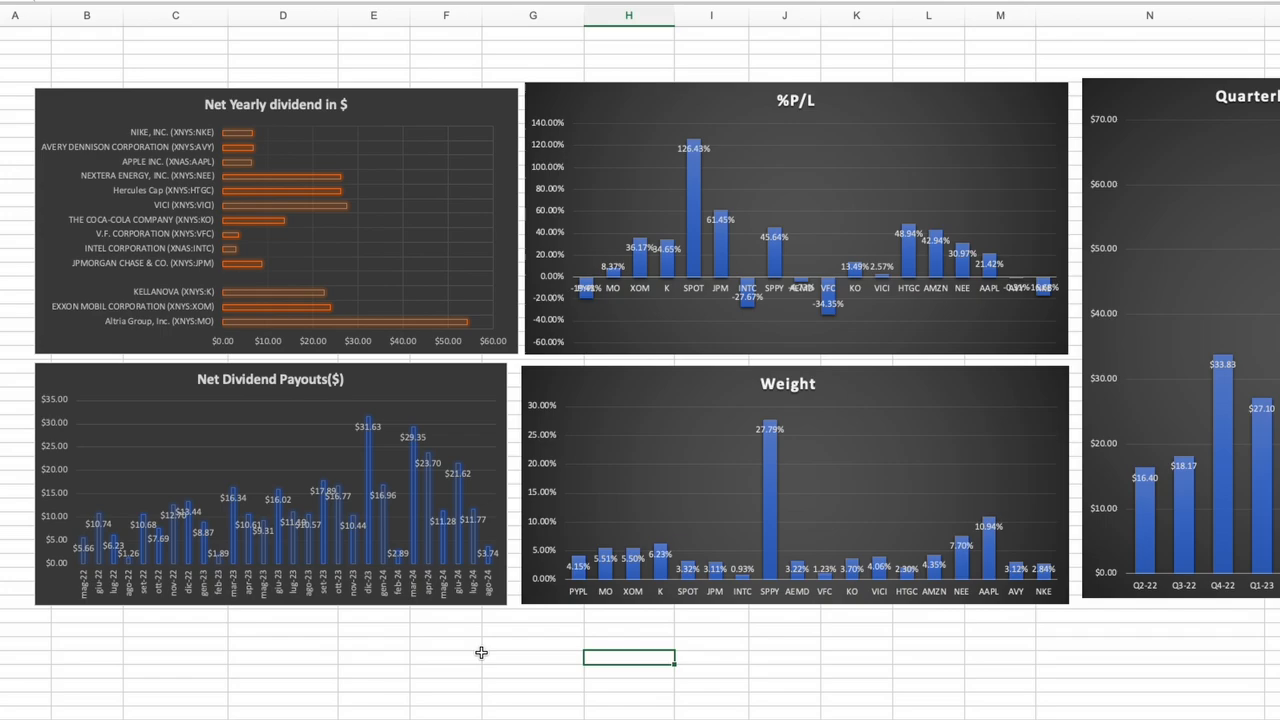
mouse_move(460, 646)
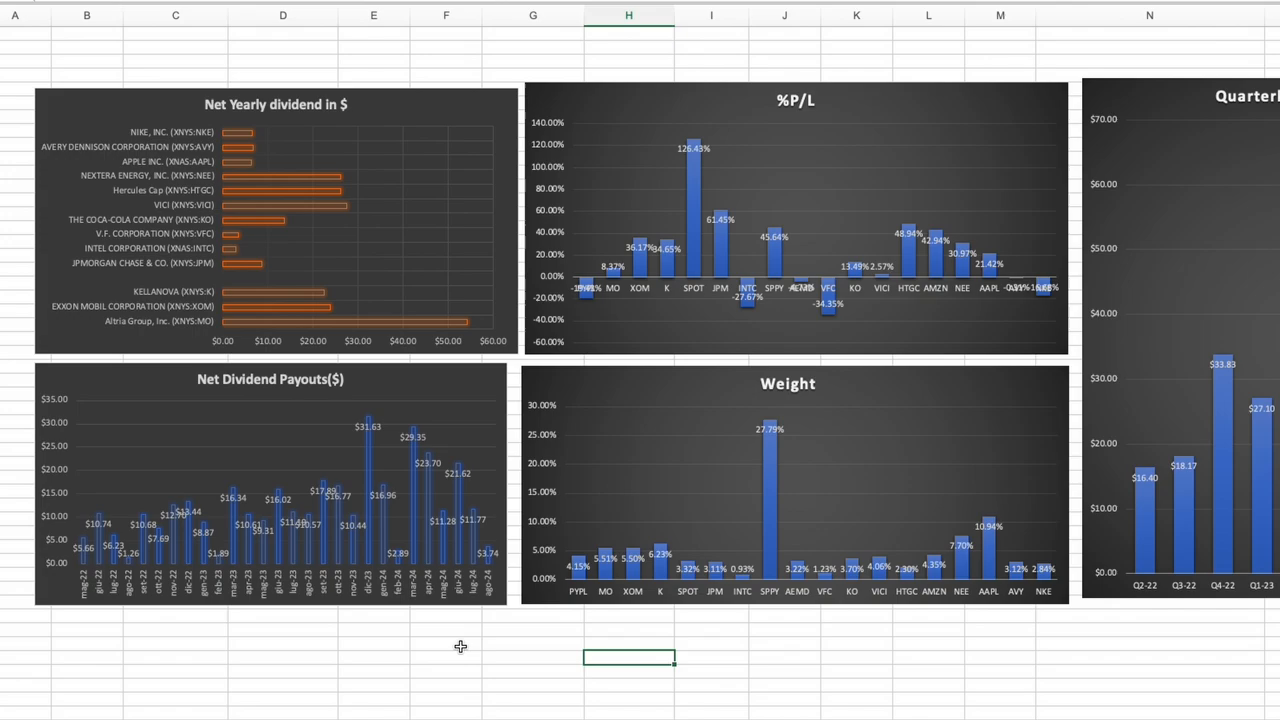
mouse_move(456, 642)
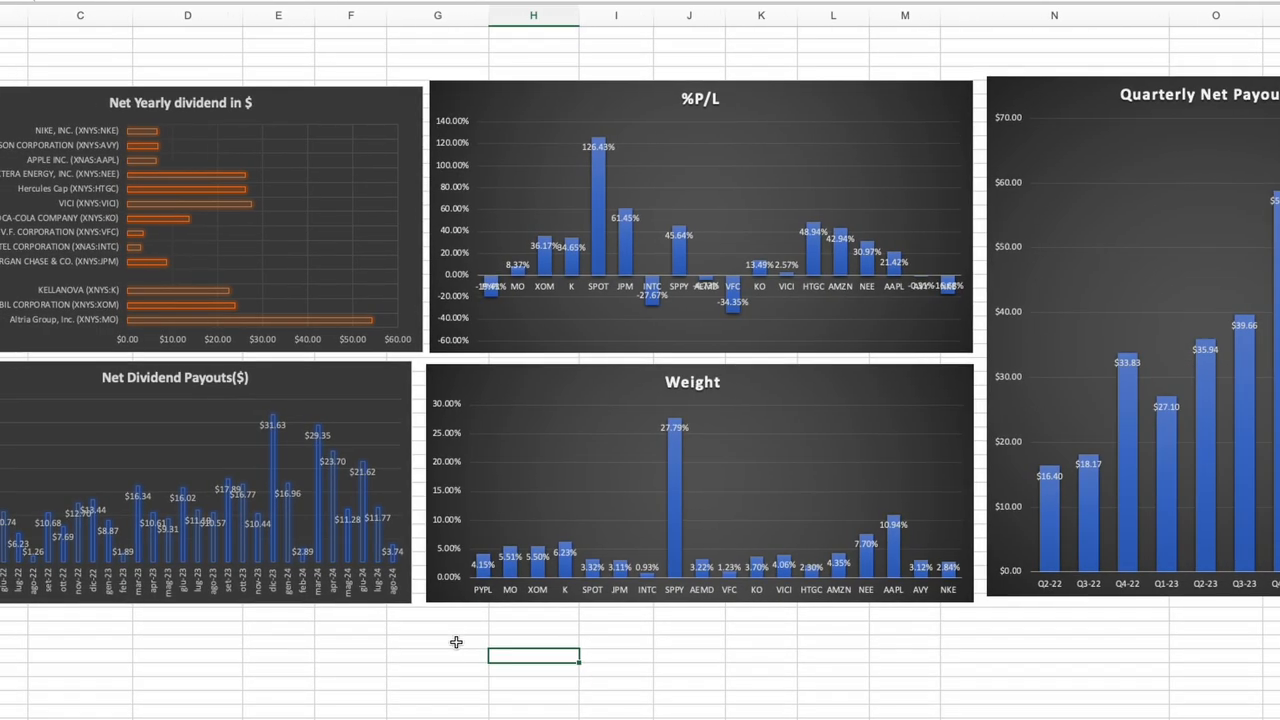
Step: Switch to the dividends sheet and bring the DIVIDENDS PAID AFTER US TAX monthly table into view
scroll(right, 3)
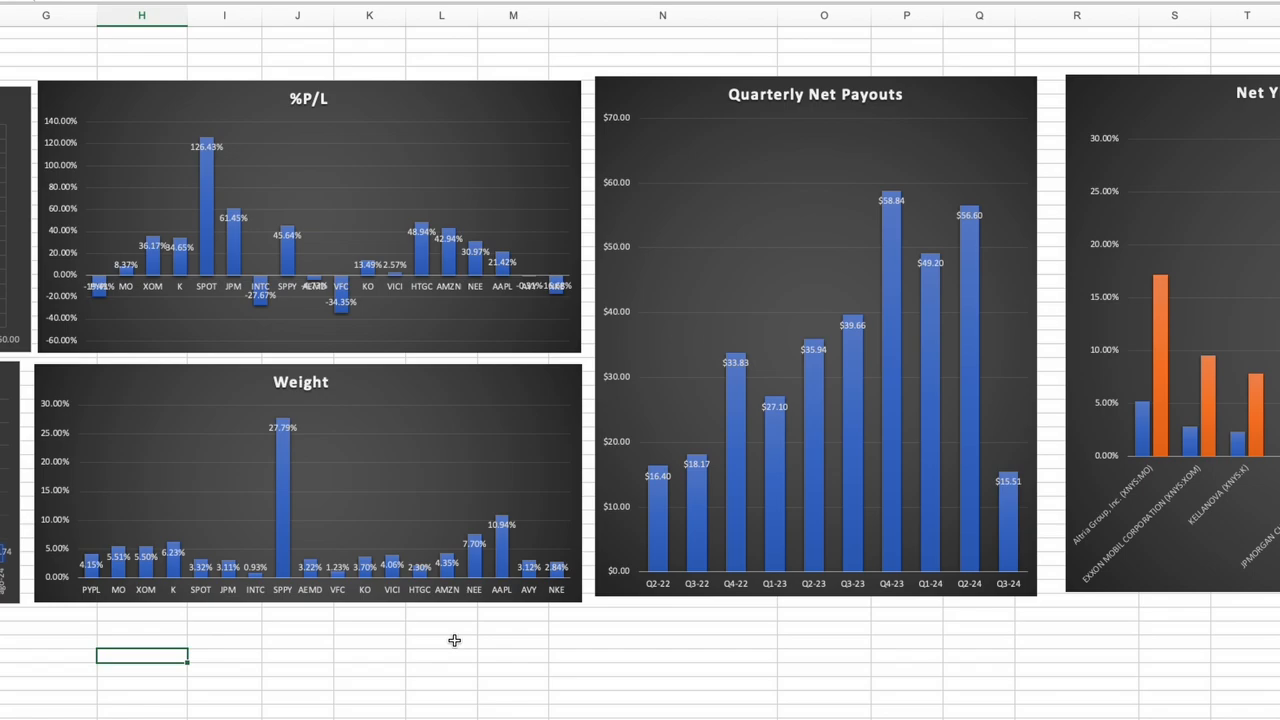
scroll(left, 3)
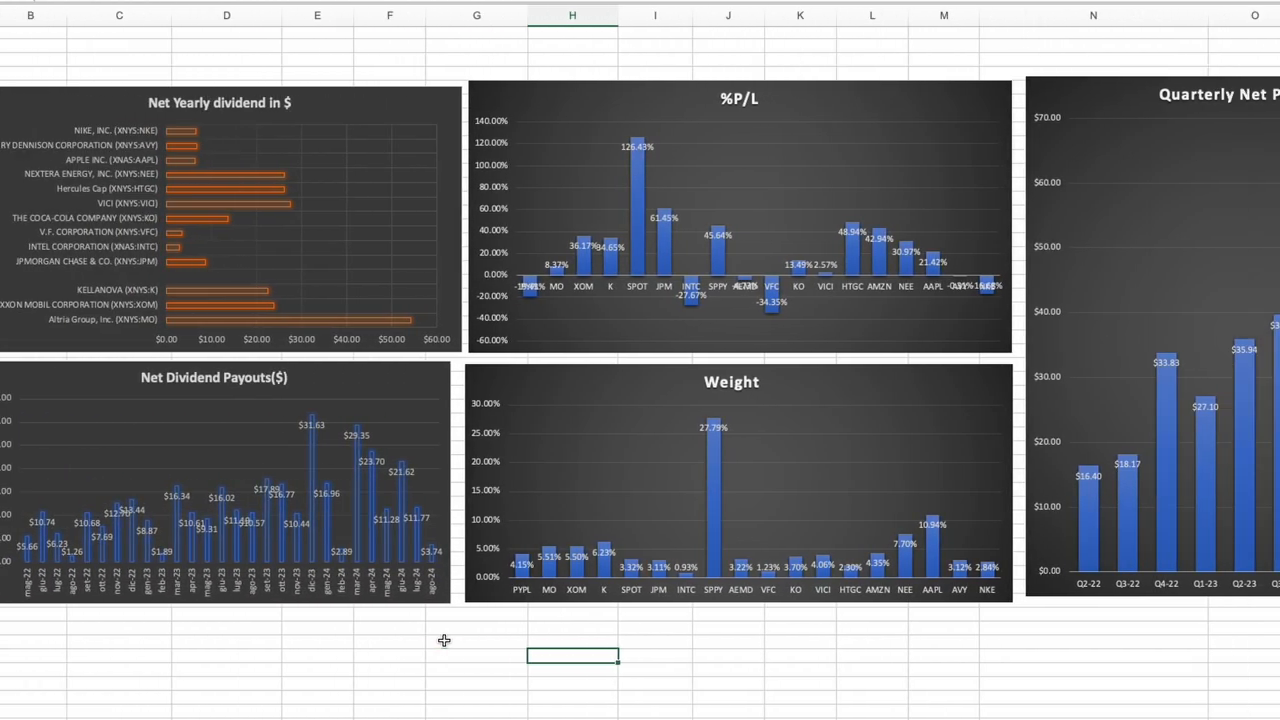
scroll(left, 3)
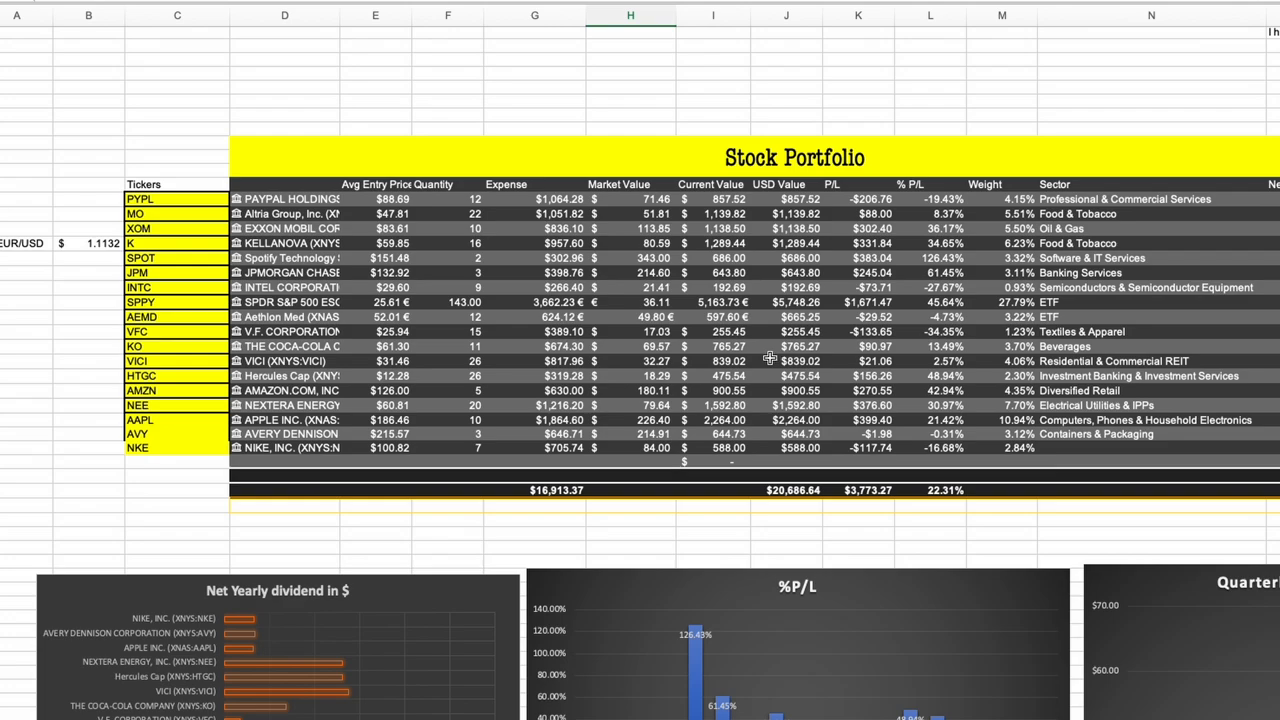
mouse_move(316, 206)
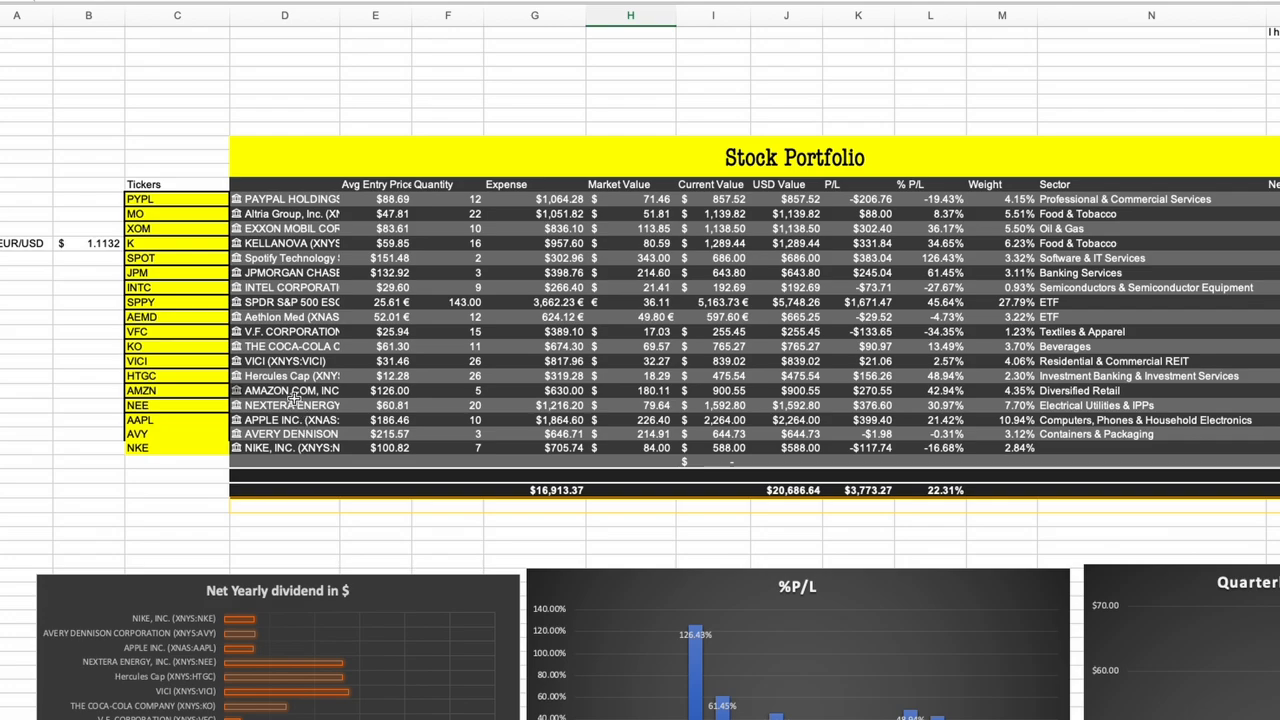
mouse_move(372, 468)
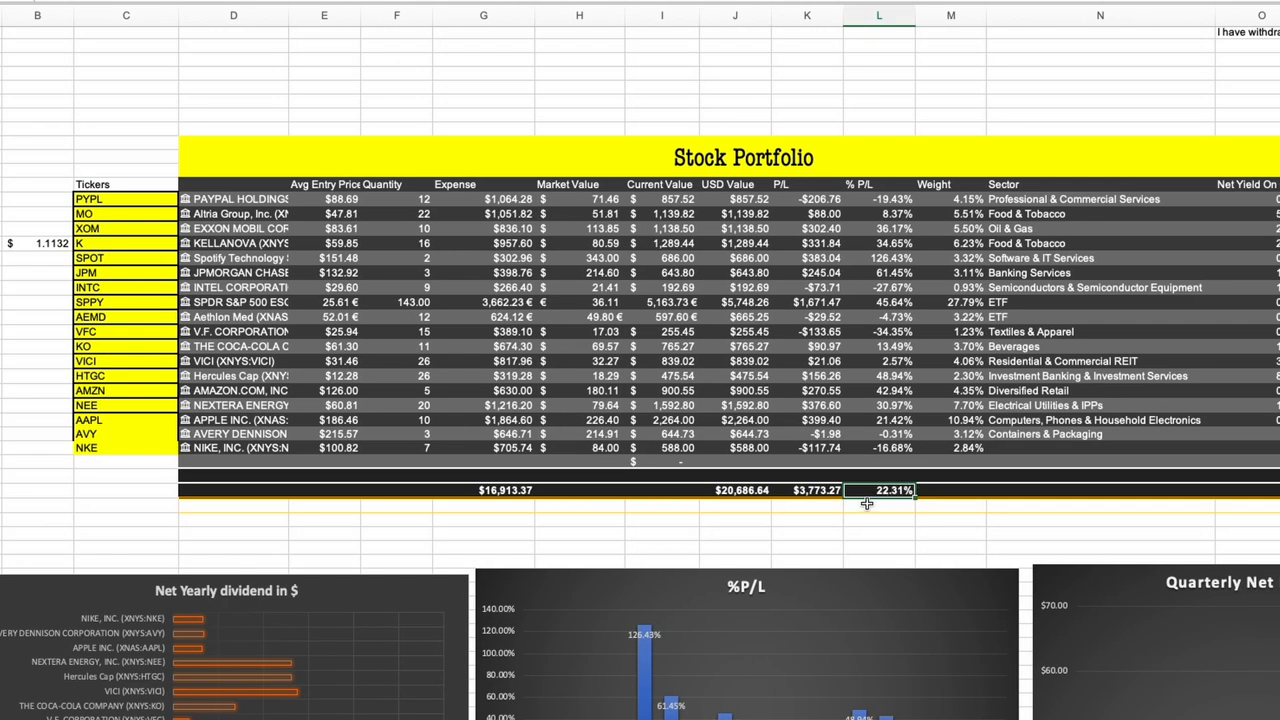
click(878, 184)
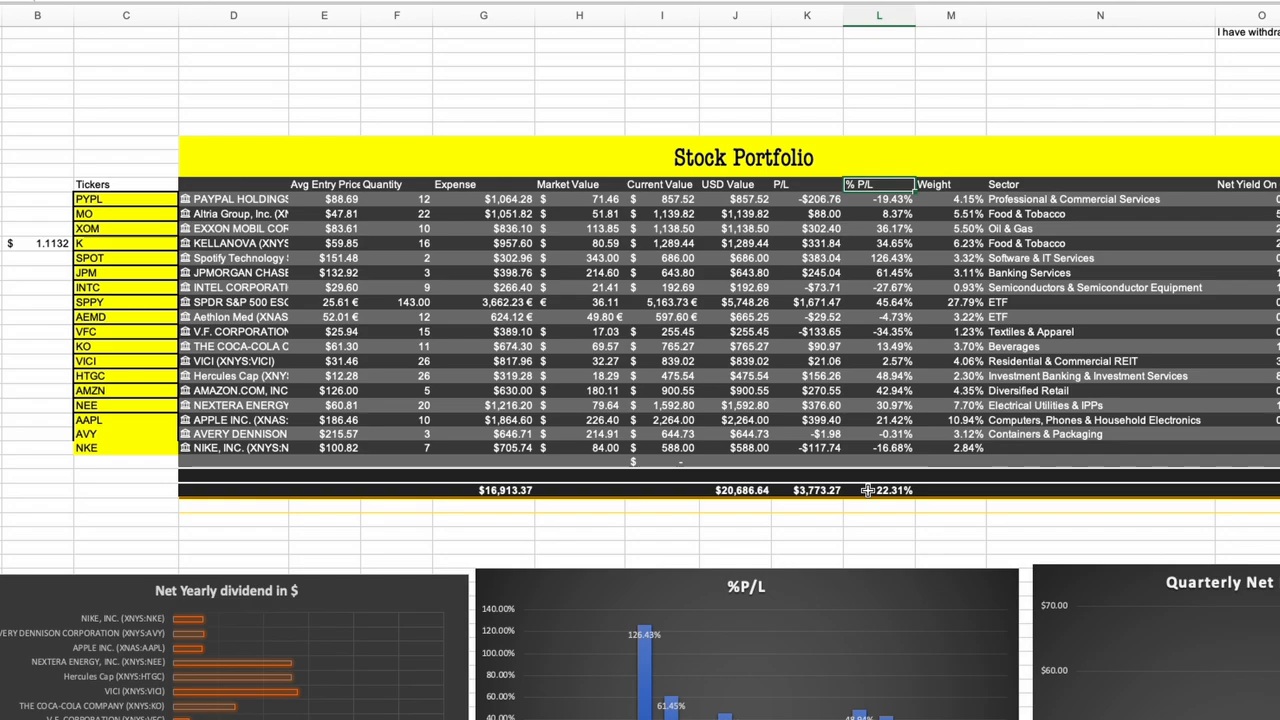
scroll(right, 3)
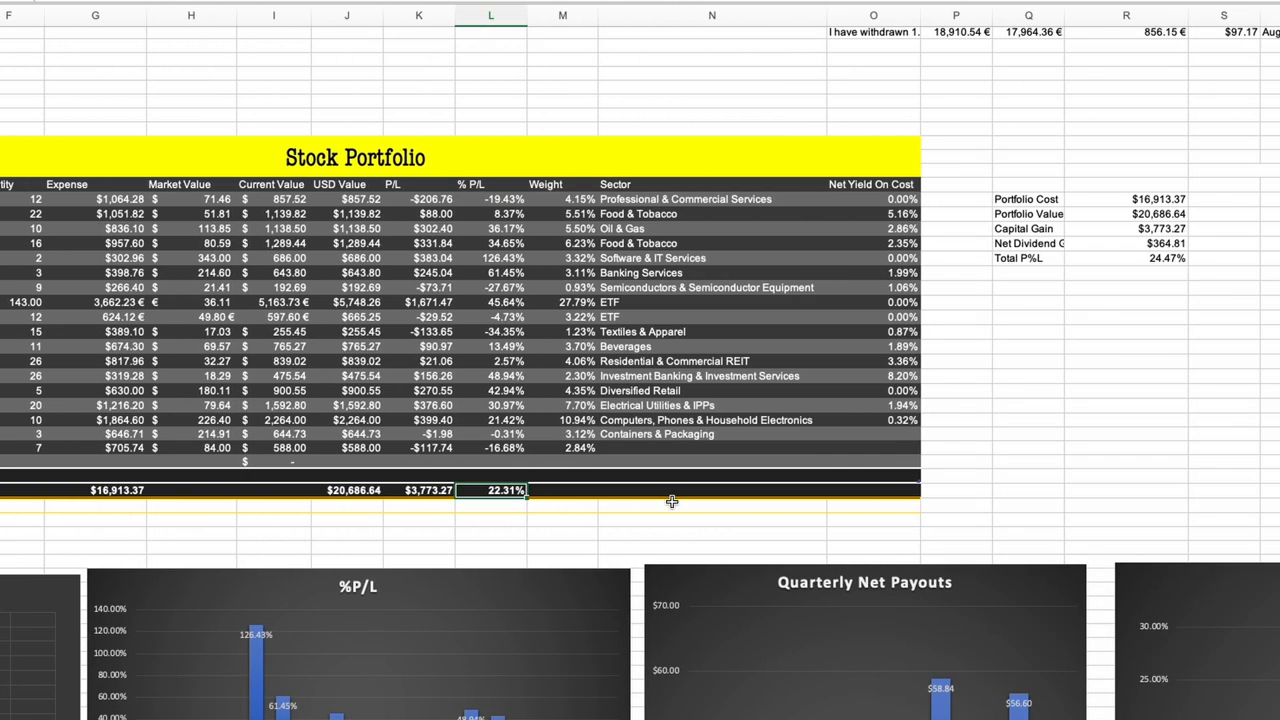
click(1126, 258)
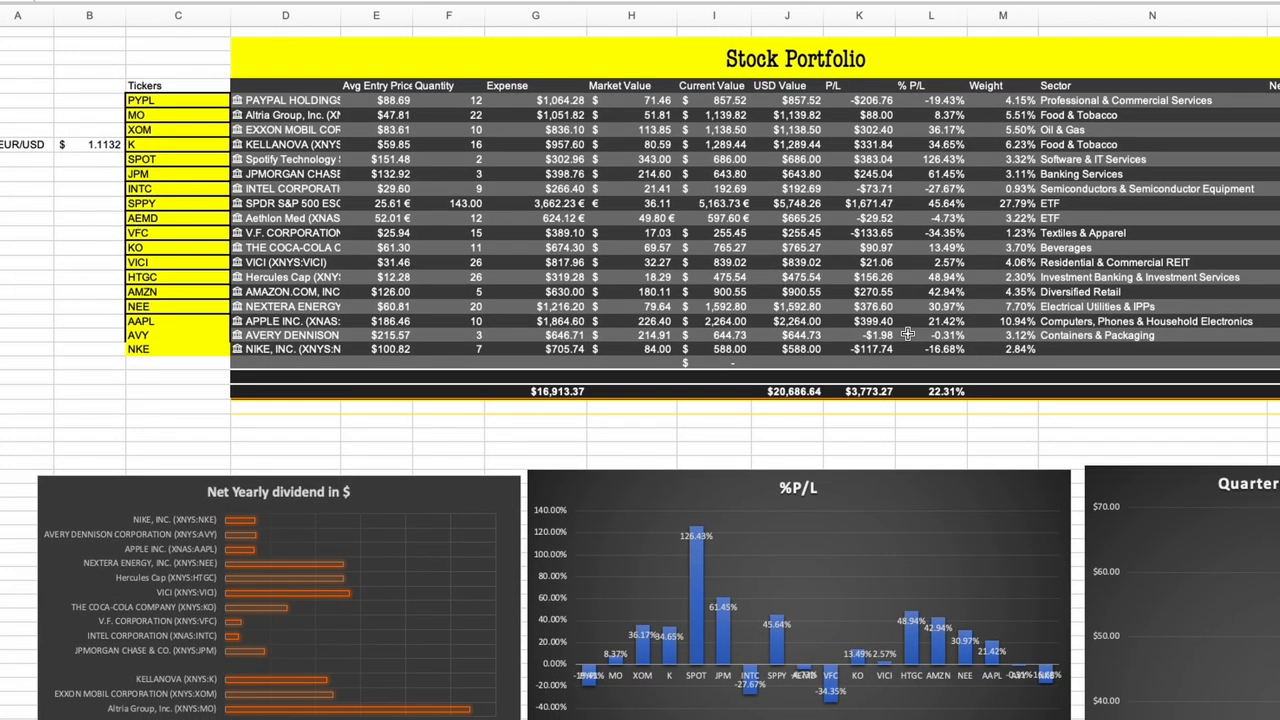
Step: Scroll through the after-tax table to the 2.25% net yield on cost and Monthly Net Payouts chart
scroll(down, 3)
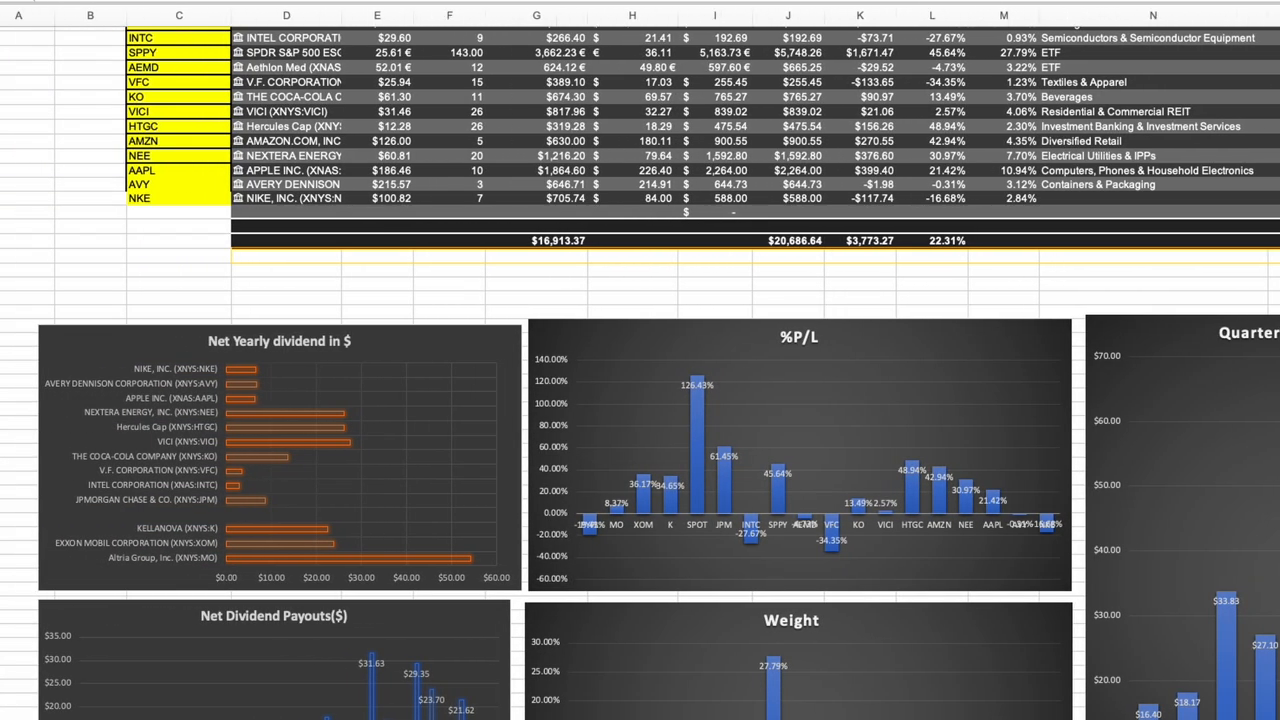
scroll(down, 3)
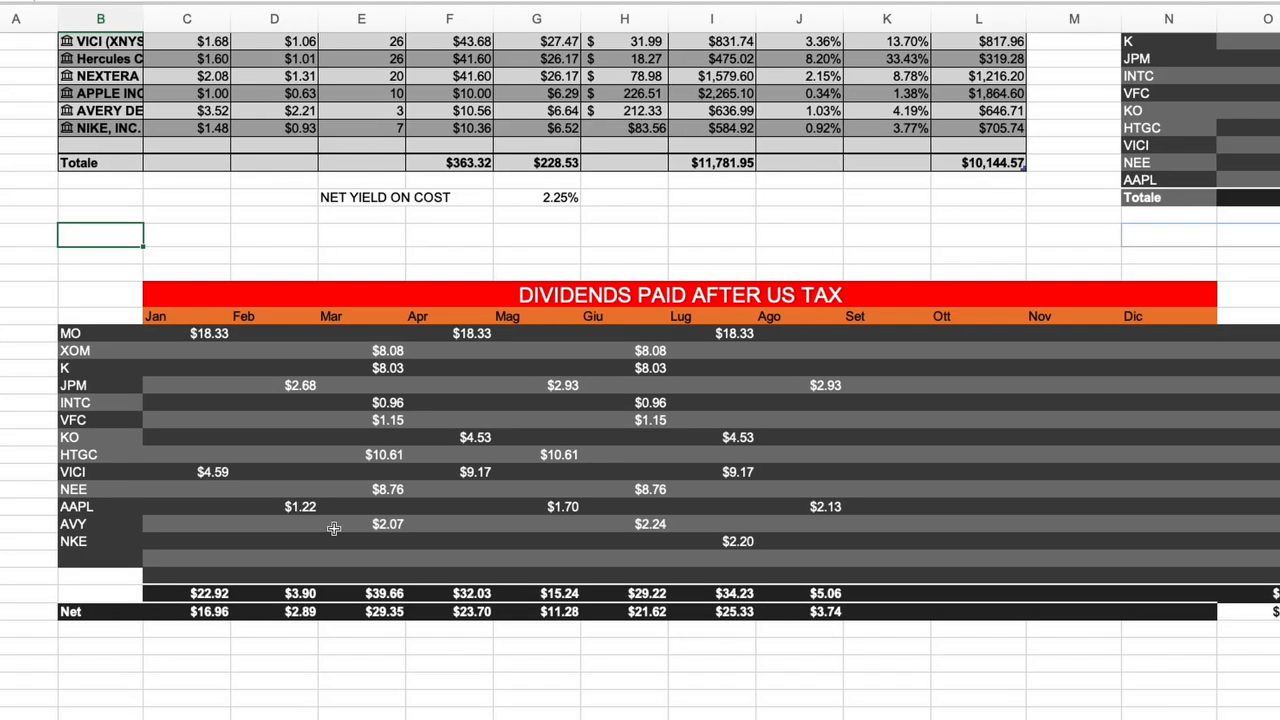
scroll(right, 3)
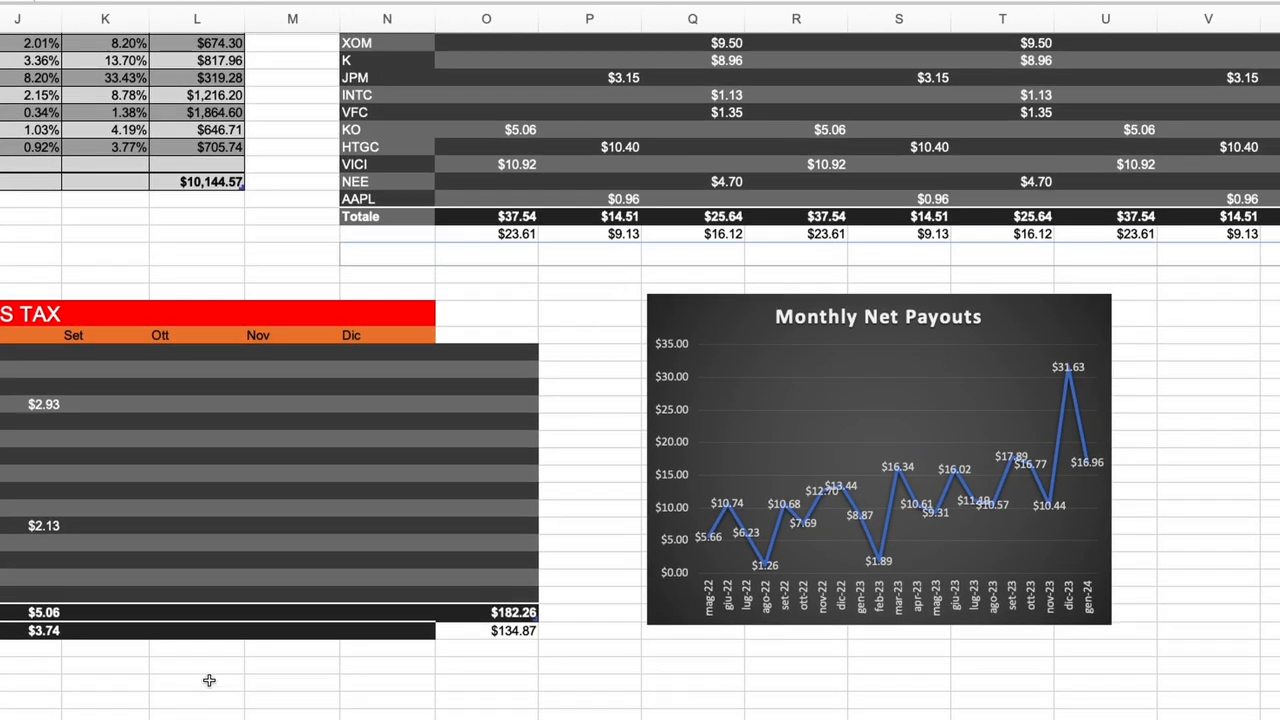
scroll(left, 3)
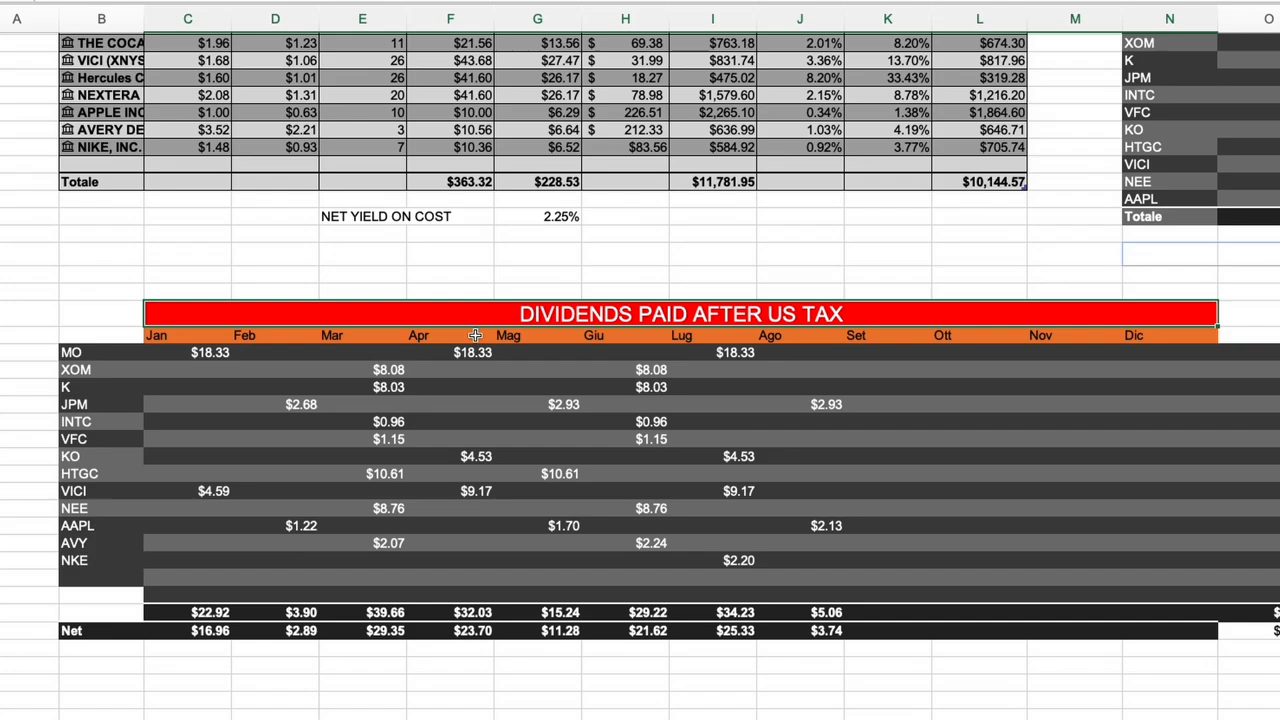
mouse_move(464, 312)
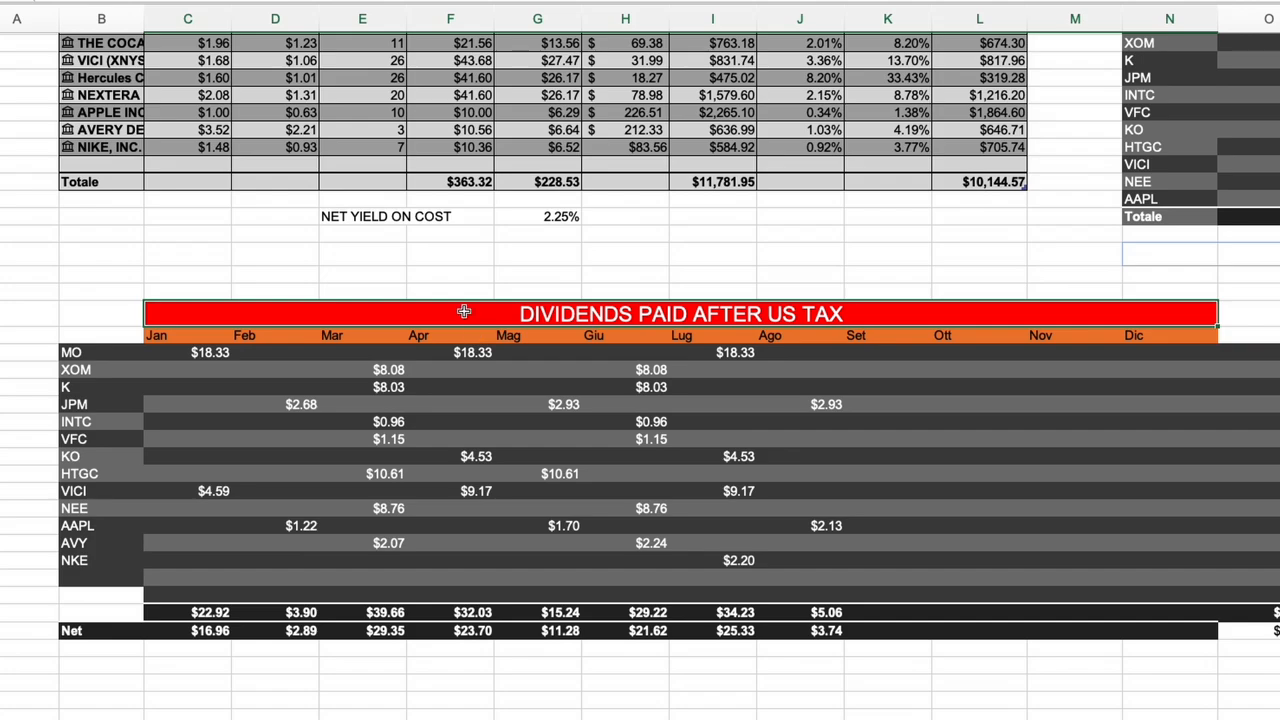
click(450, 292)
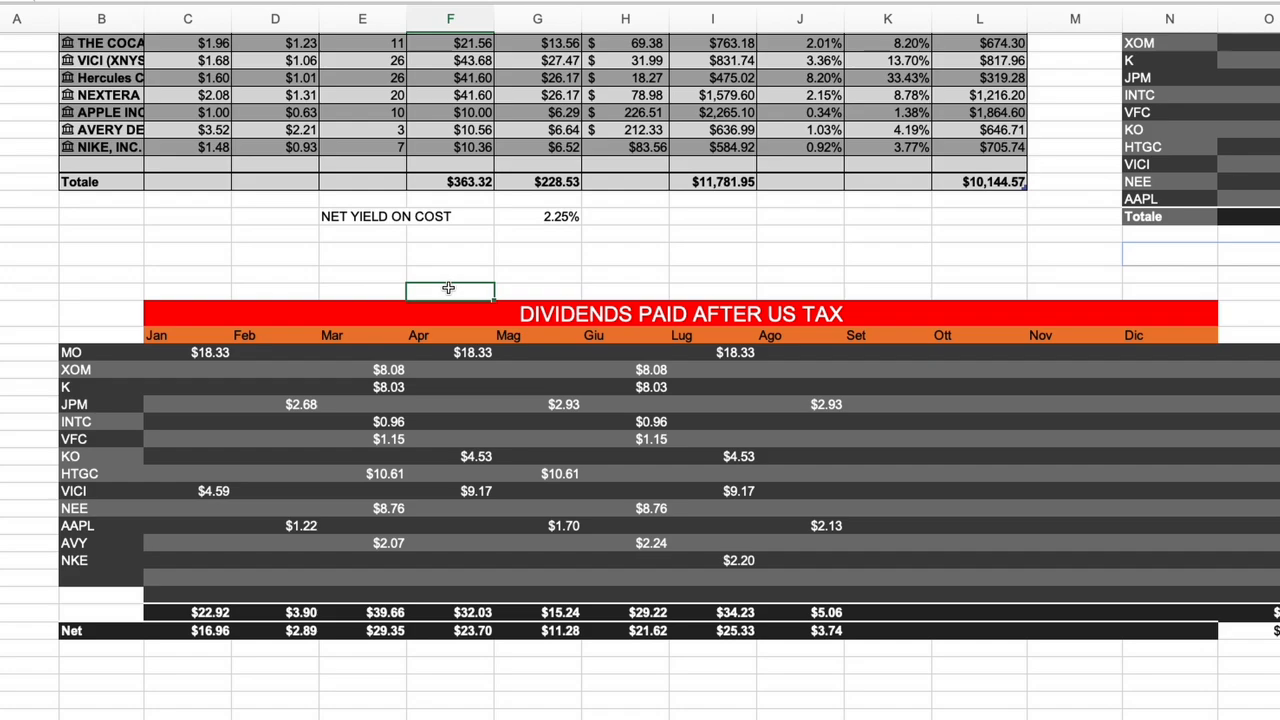
mouse_move(436, 310)
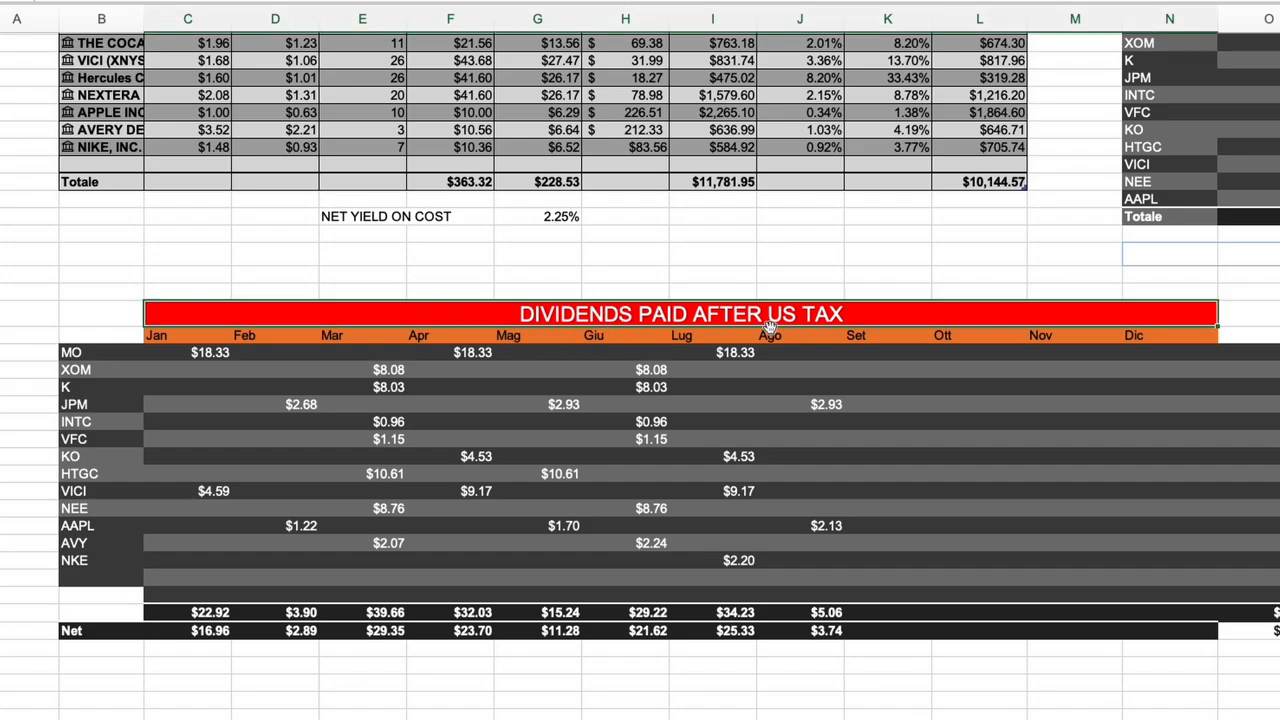
Step: View the projections sheet's GROSS ESTIMATES on Current PAYOUTS, showing 3.81% yield and 20.11% P&L
click(536, 272)
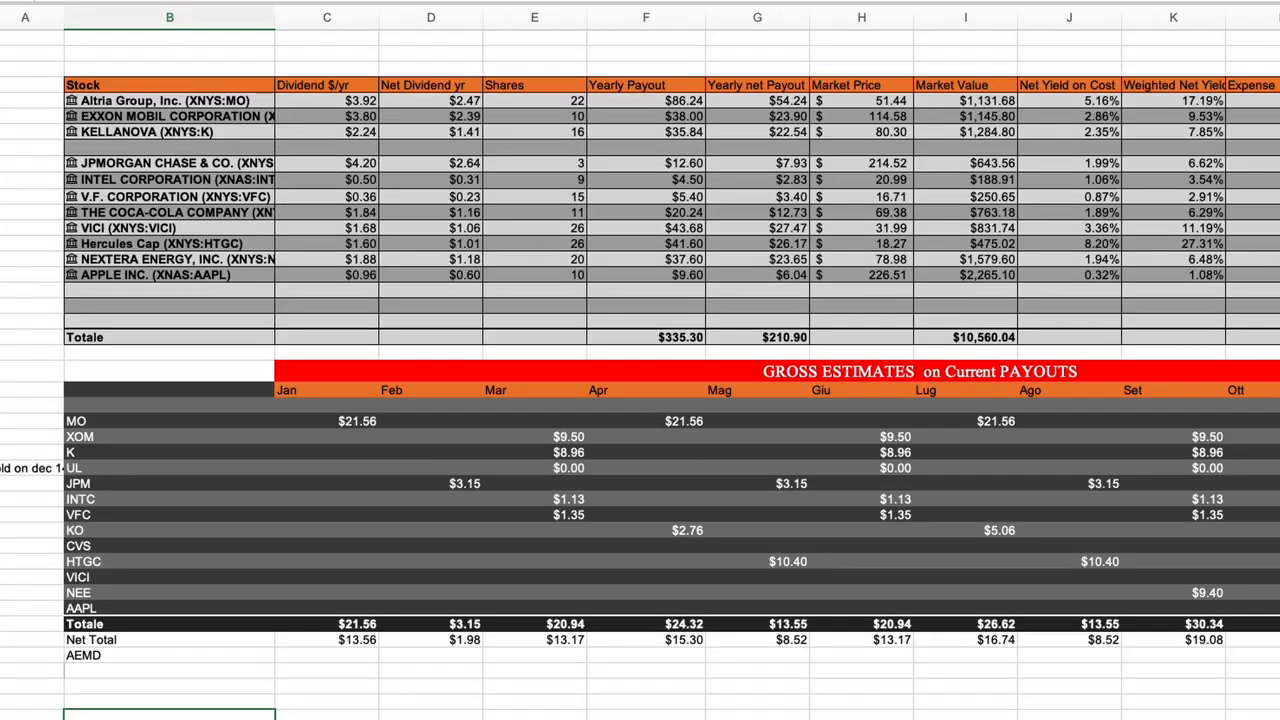
scroll(right, 3)
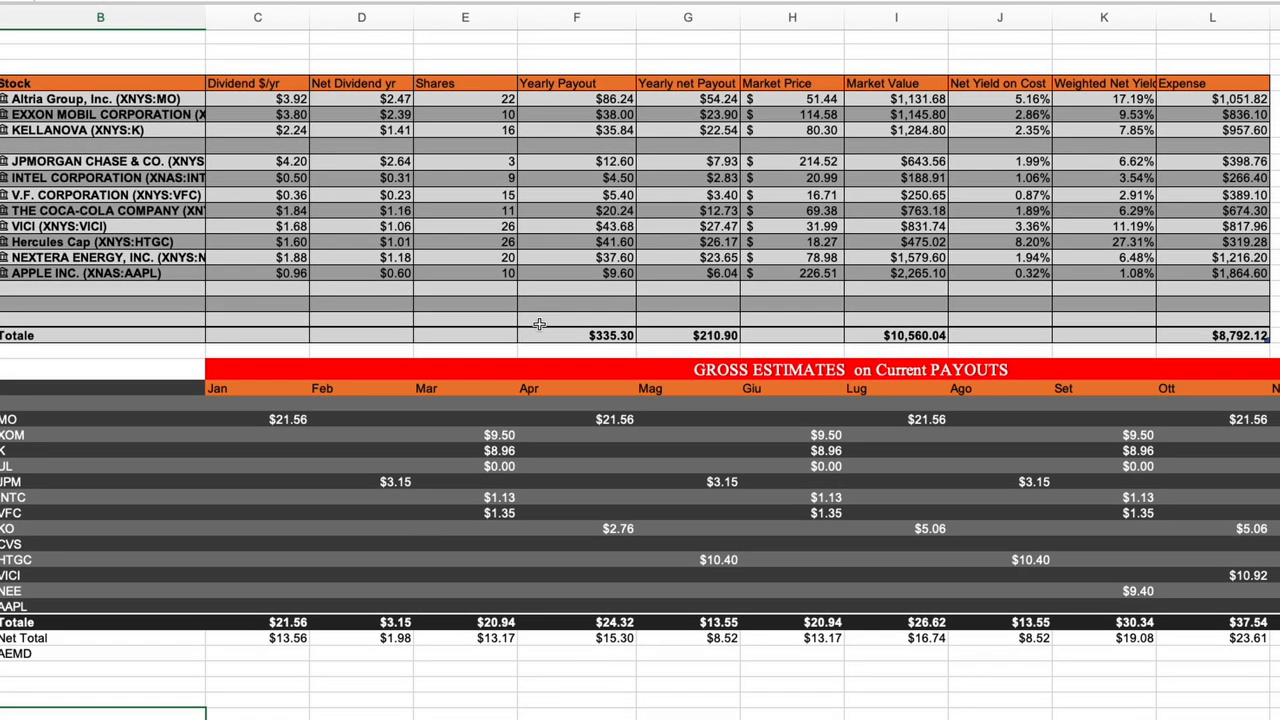
scroll(right, 3)
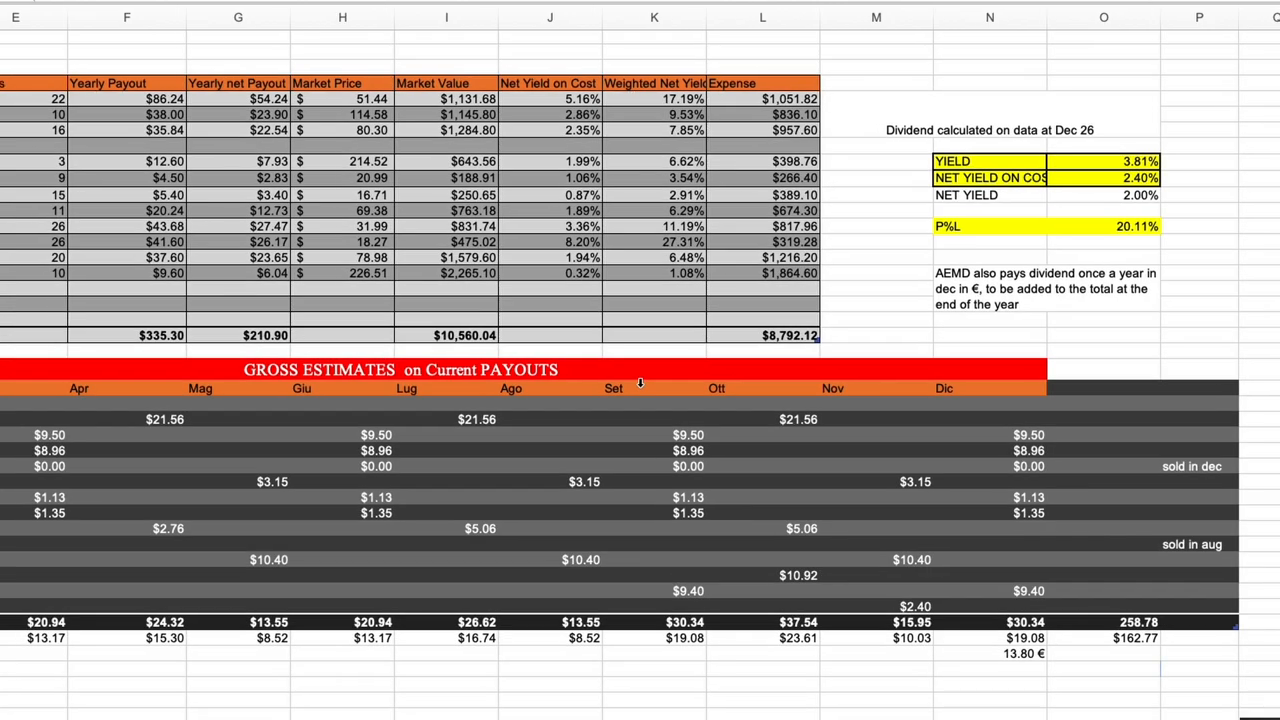
scroll(left, 3)
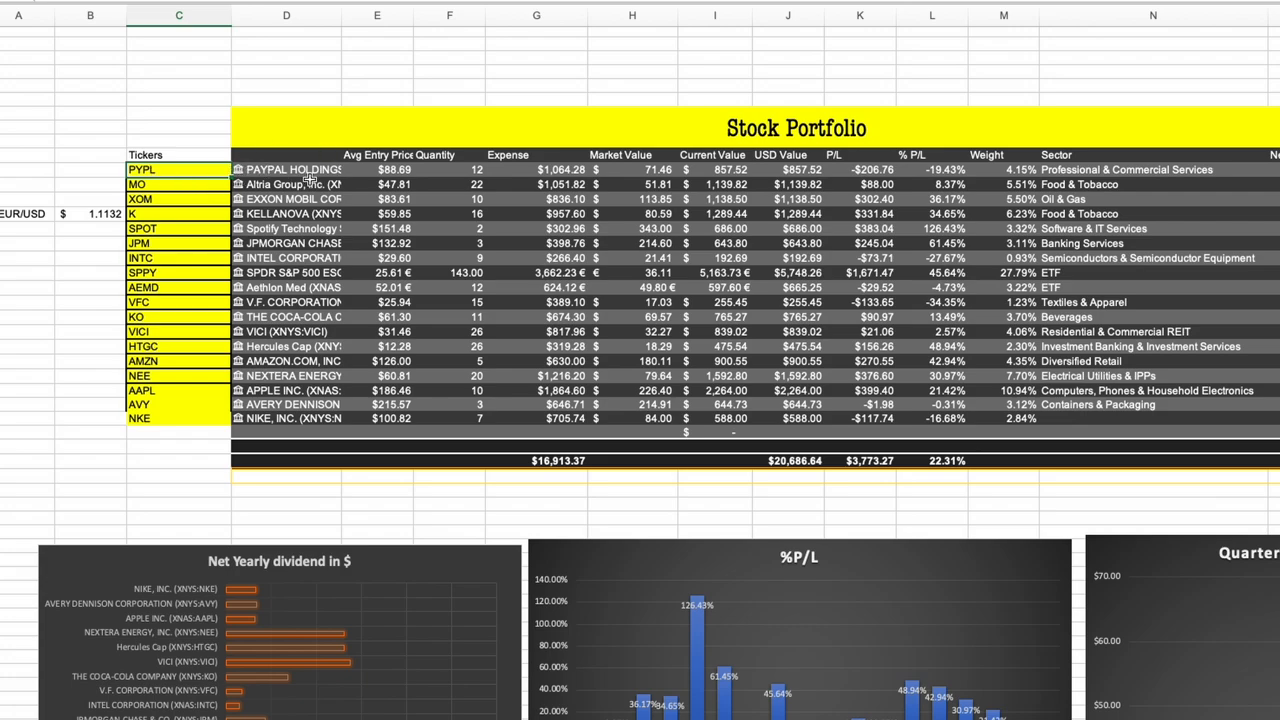
mouse_move(324, 660)
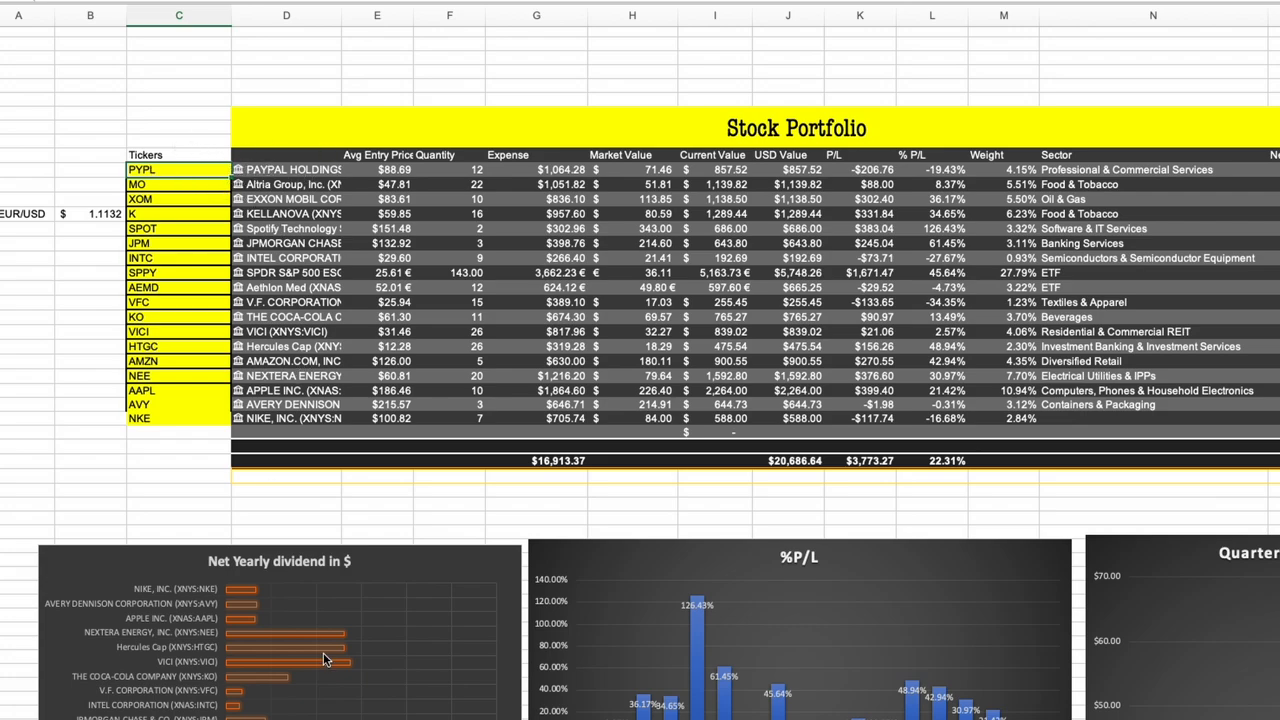
Step: Scroll the daily performance log of dated portfolio values, gains and percentage changes
scroll(down, 3)
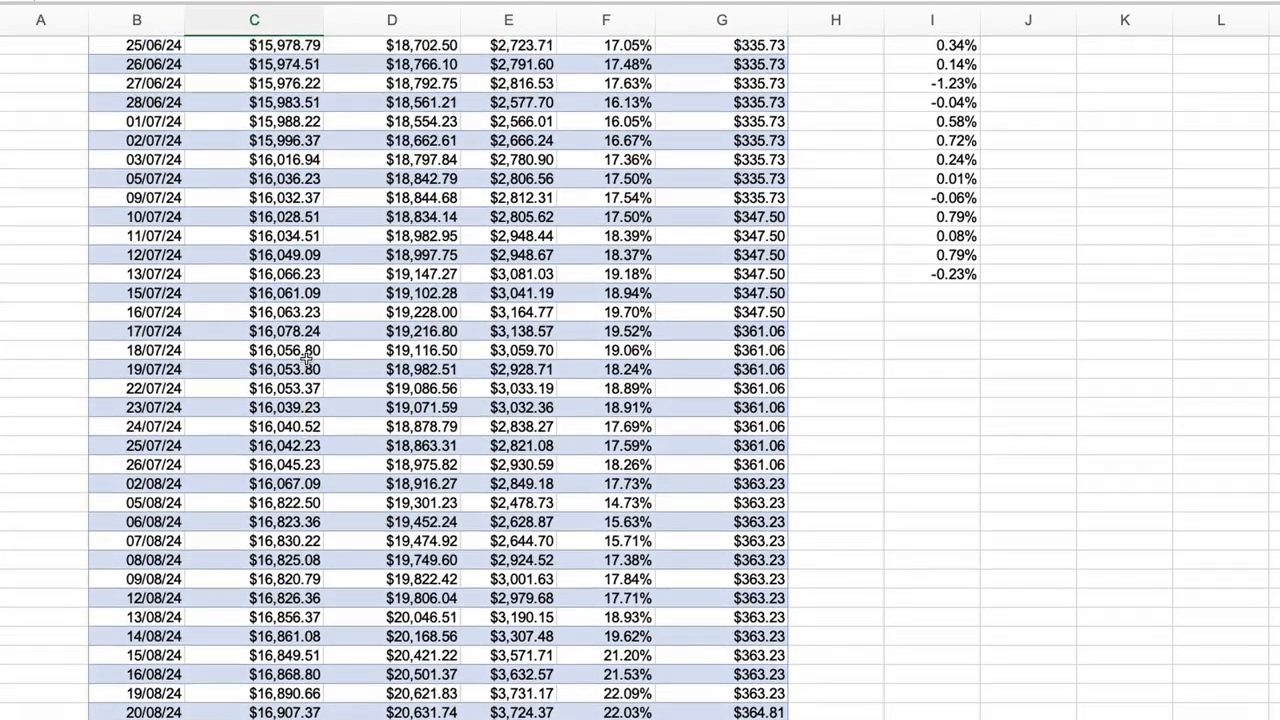
Step: Scroll the daily history down to its end at 21/08/24 and the Totale row
scroll(down, 3)
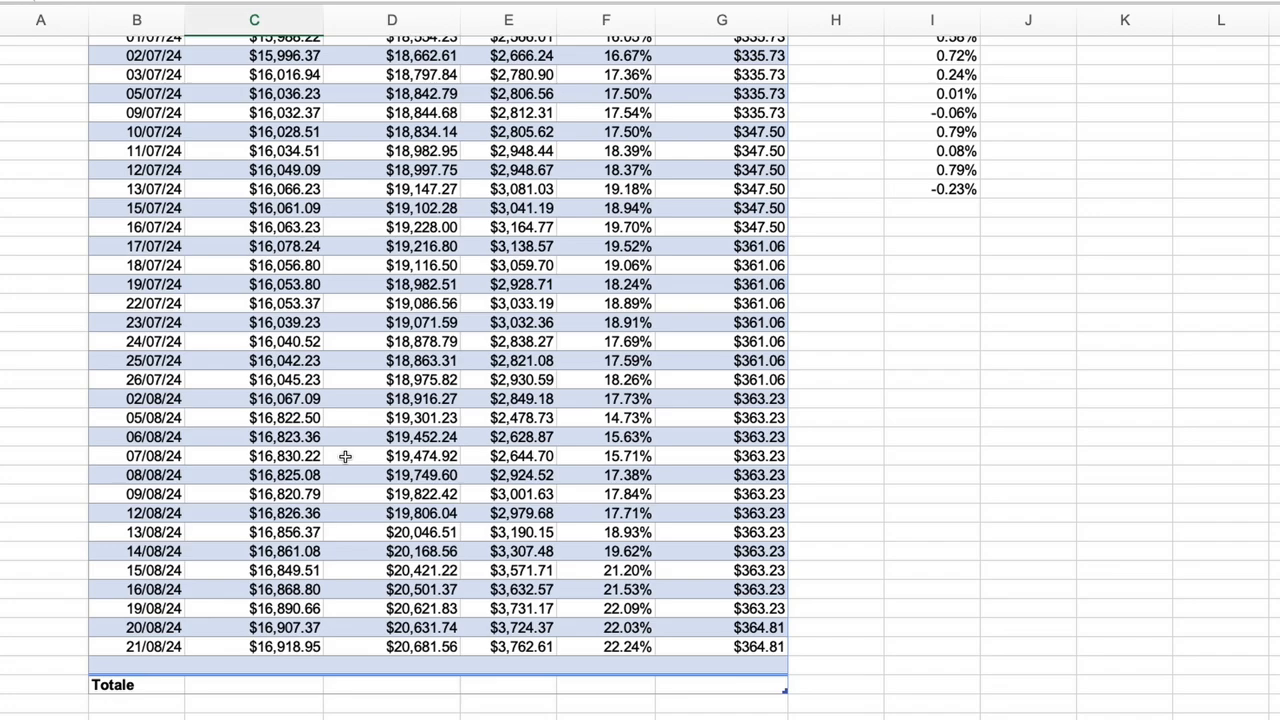
mouse_move(522, 632)
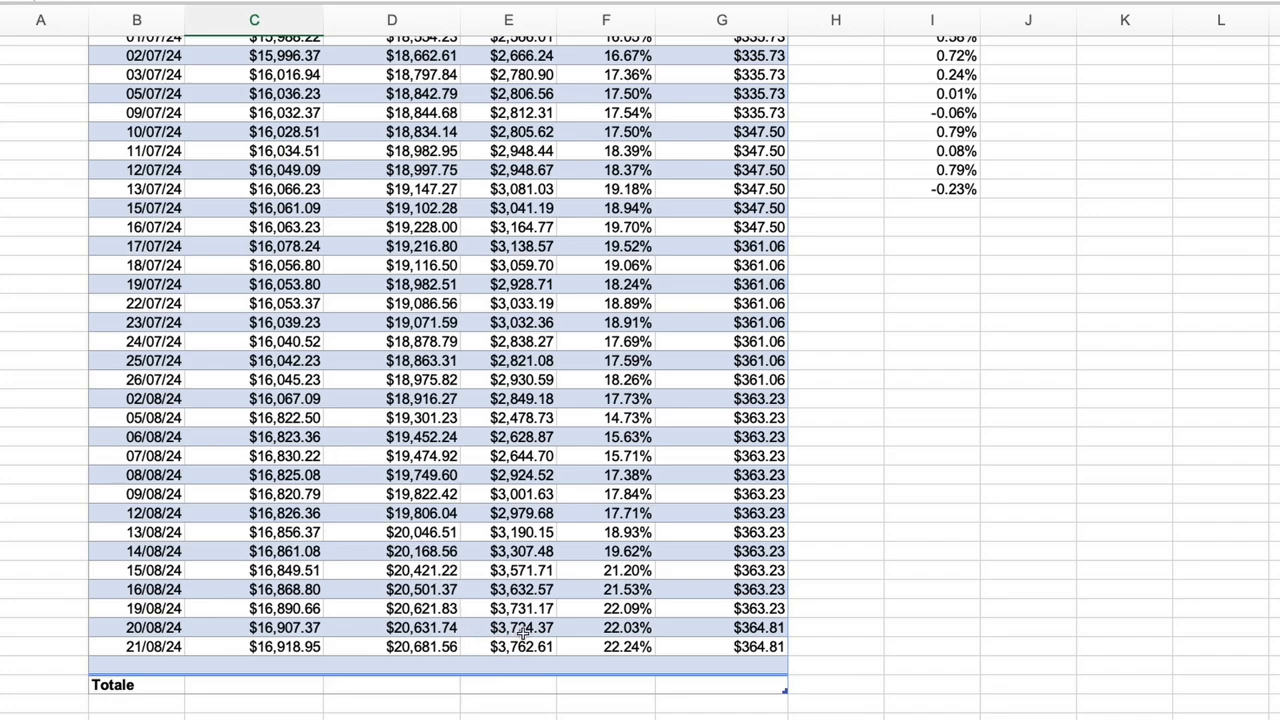
scroll(up, 3)
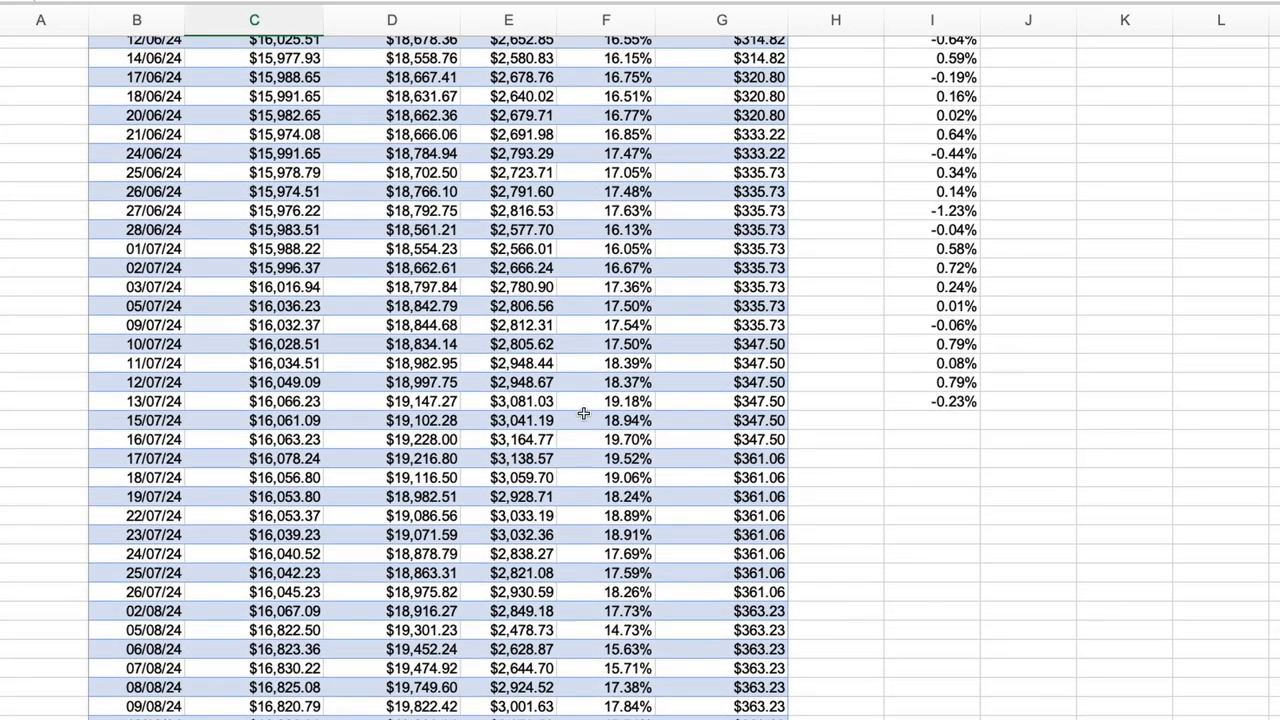
scroll(down, 3)
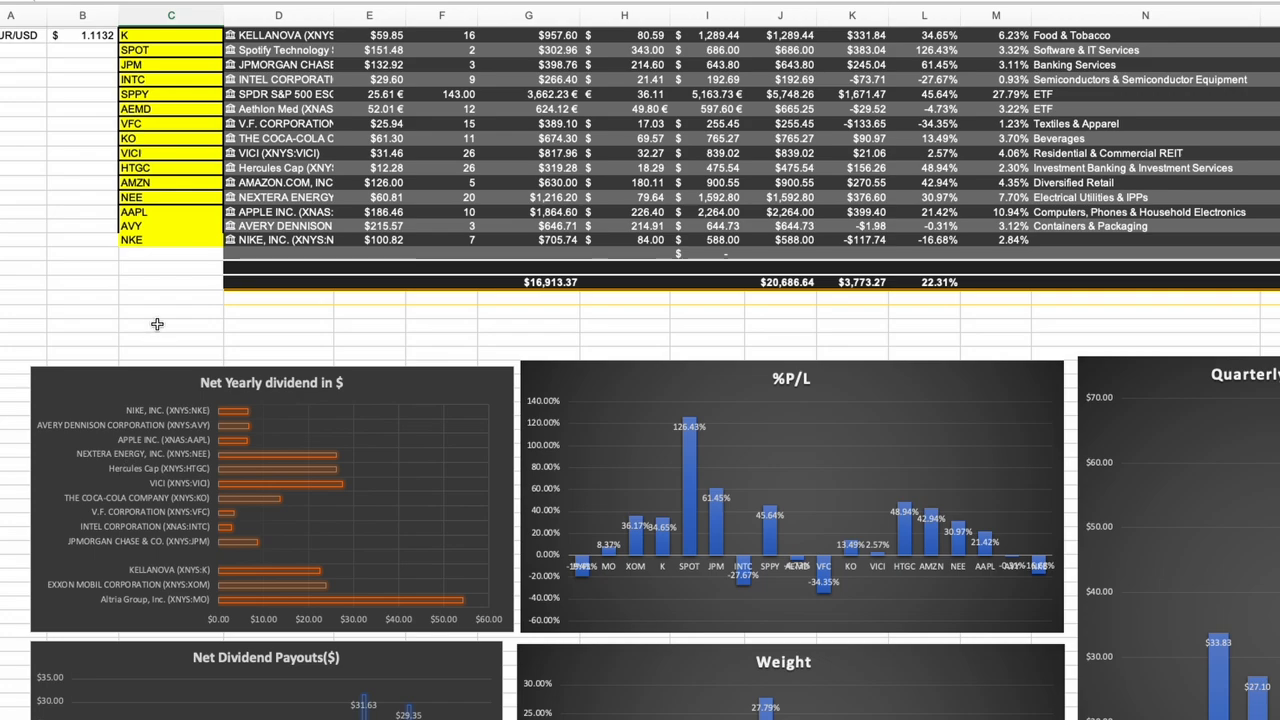
mouse_move(160, 328)
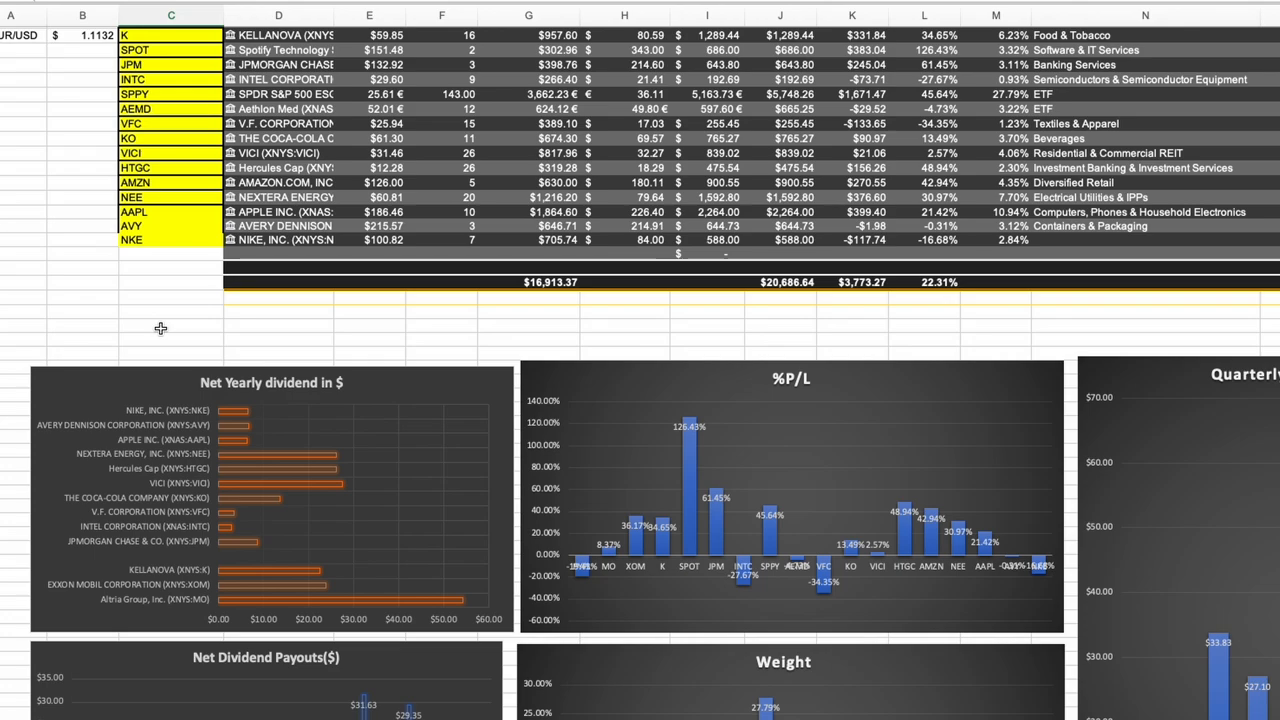
mouse_move(158, 324)
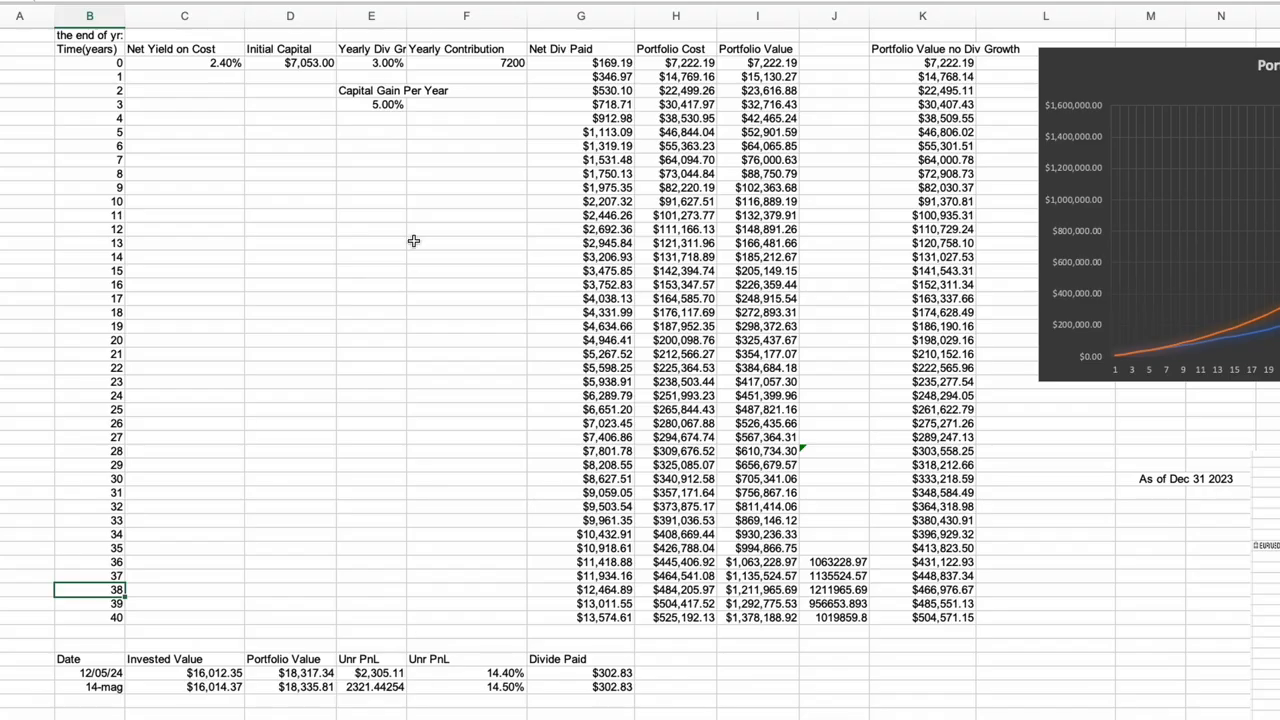
Step: Scroll right through the transaction log's prices, quantities, dates, sectors and open or sold status
scroll(right, 3)
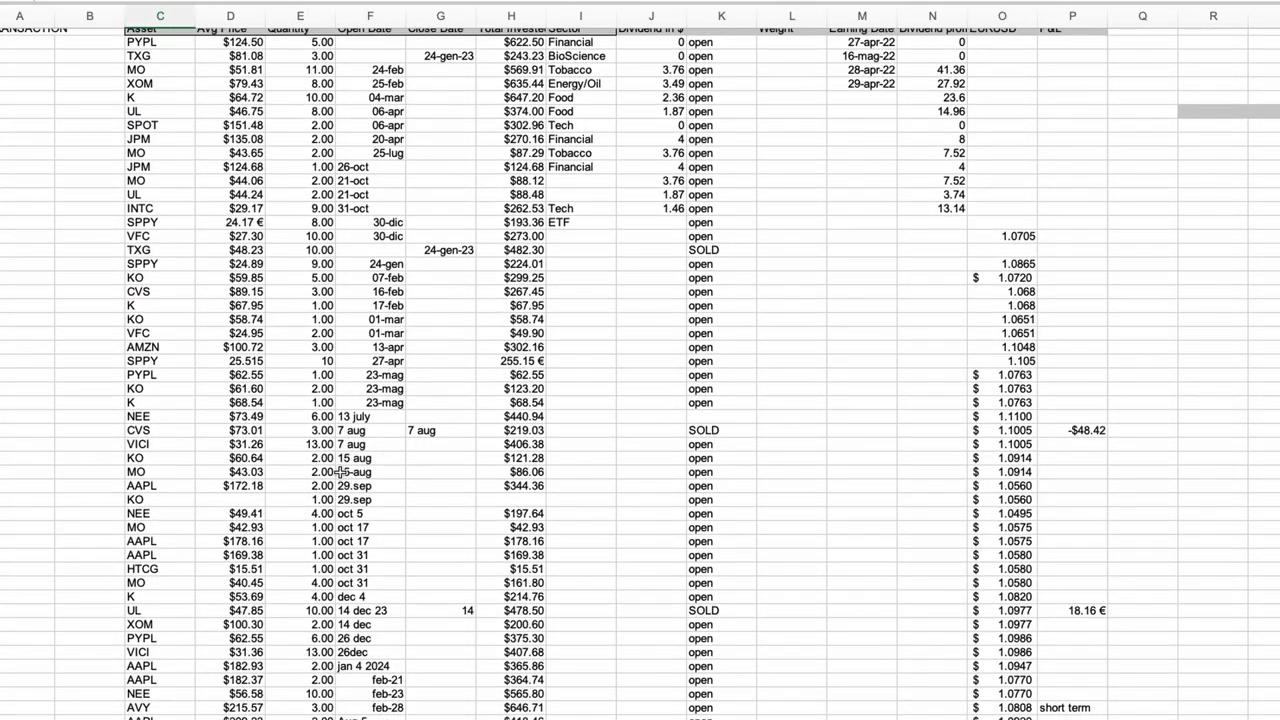
Step: Select a block of values in column O and scroll down the transaction log
click(1000, 264)
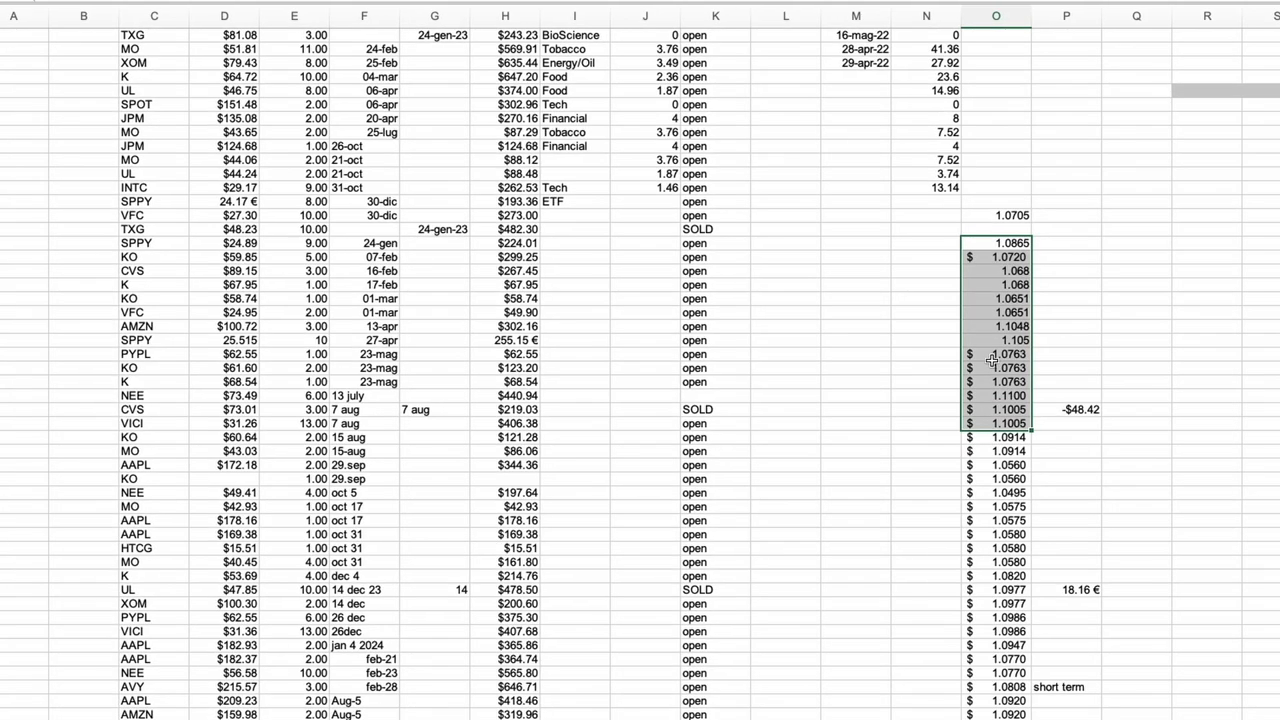
scroll(down, 3)
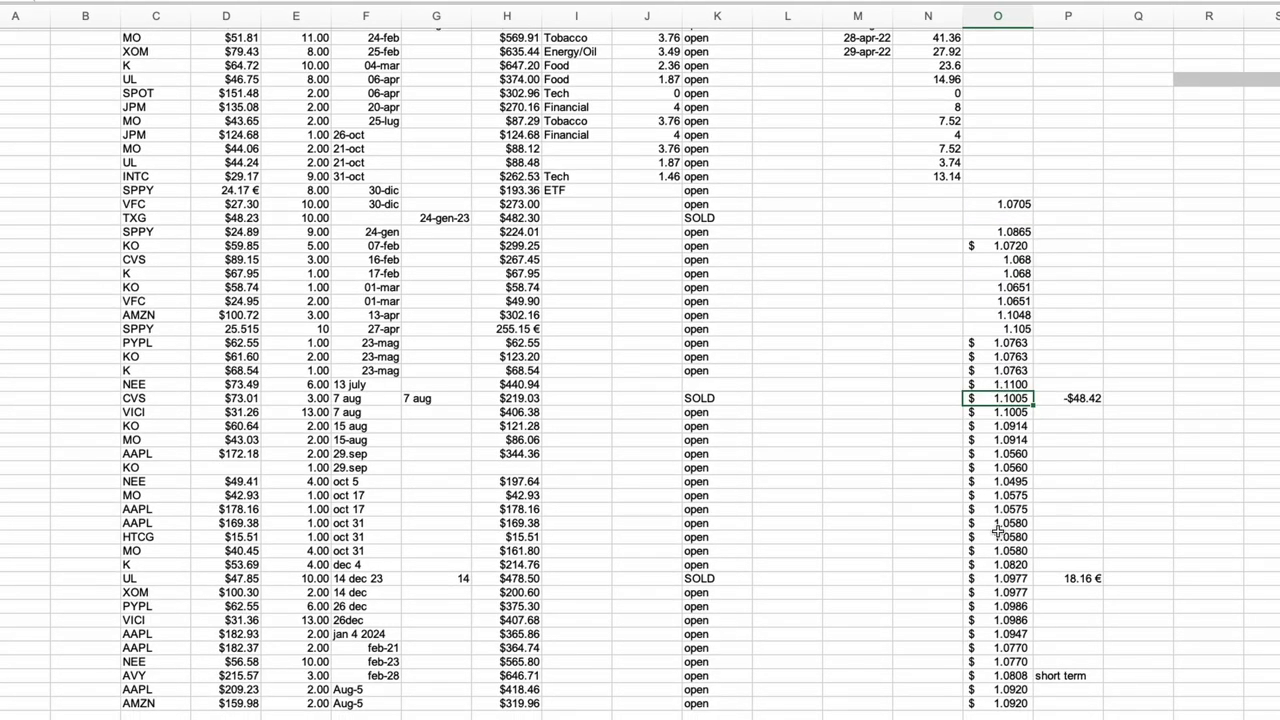
scroll(down, 3)
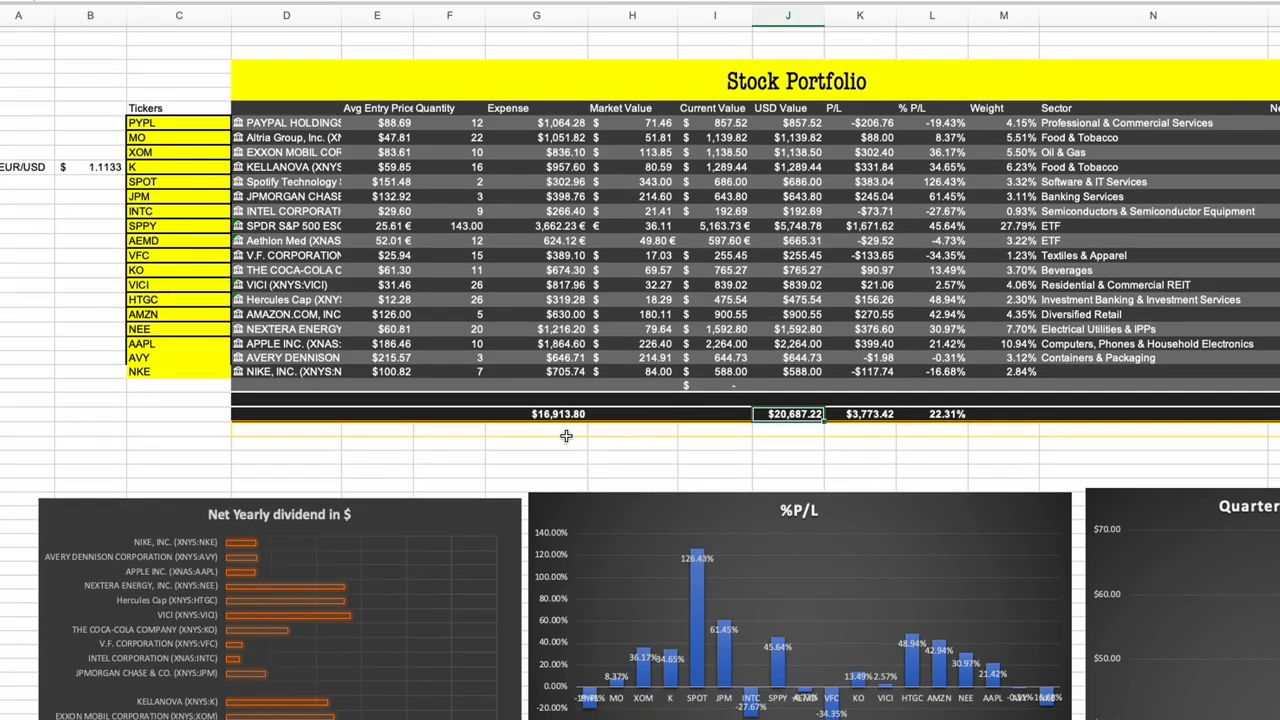
mouse_move(384, 460)
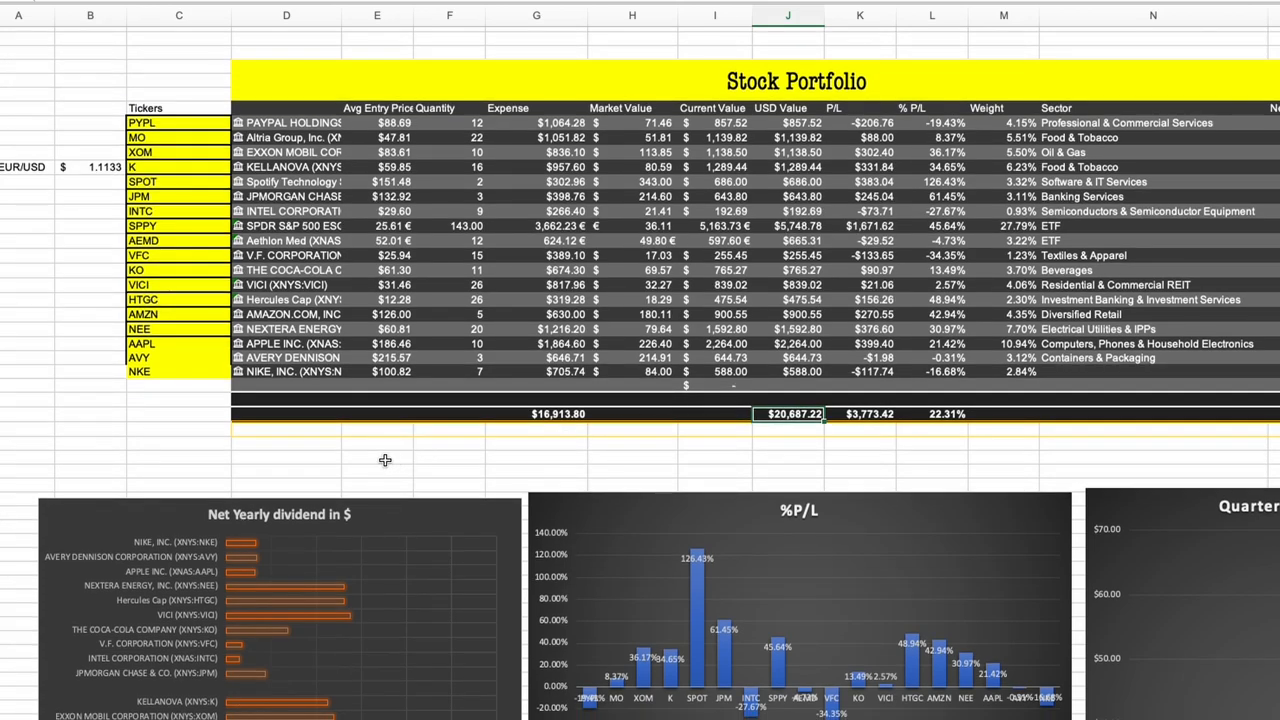
mouse_move(308, 456)
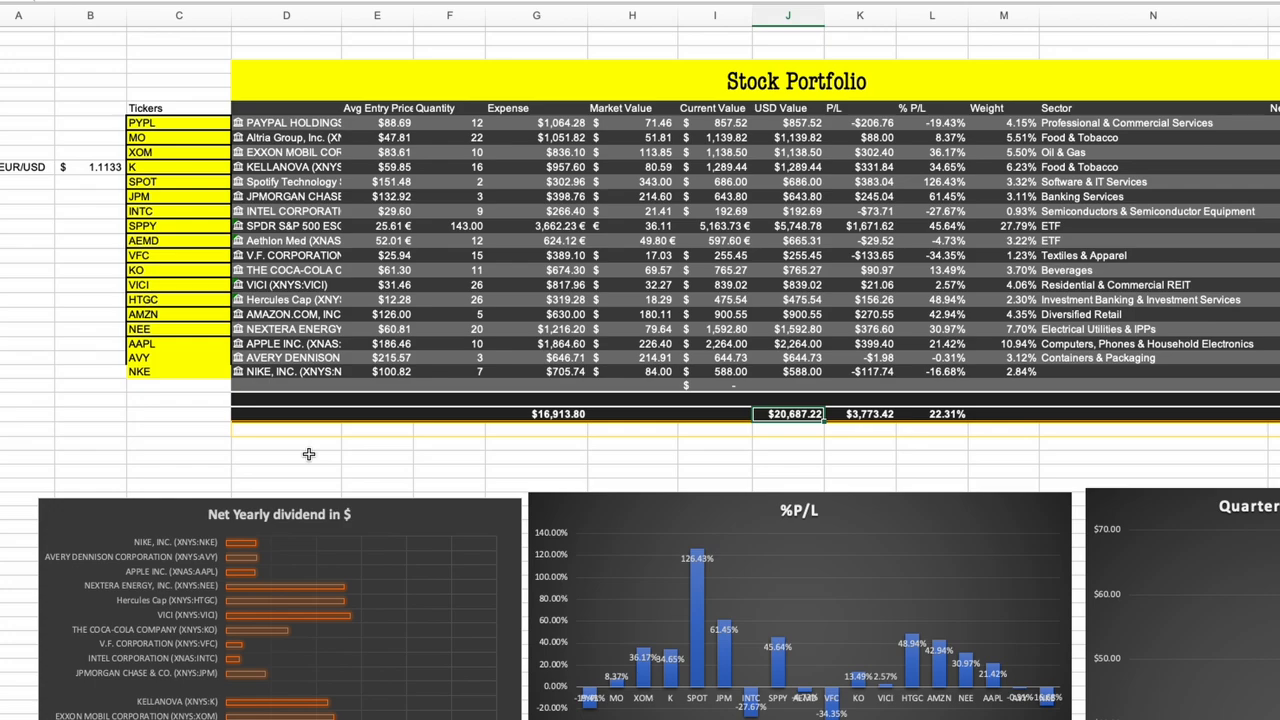
mouse_move(308, 454)
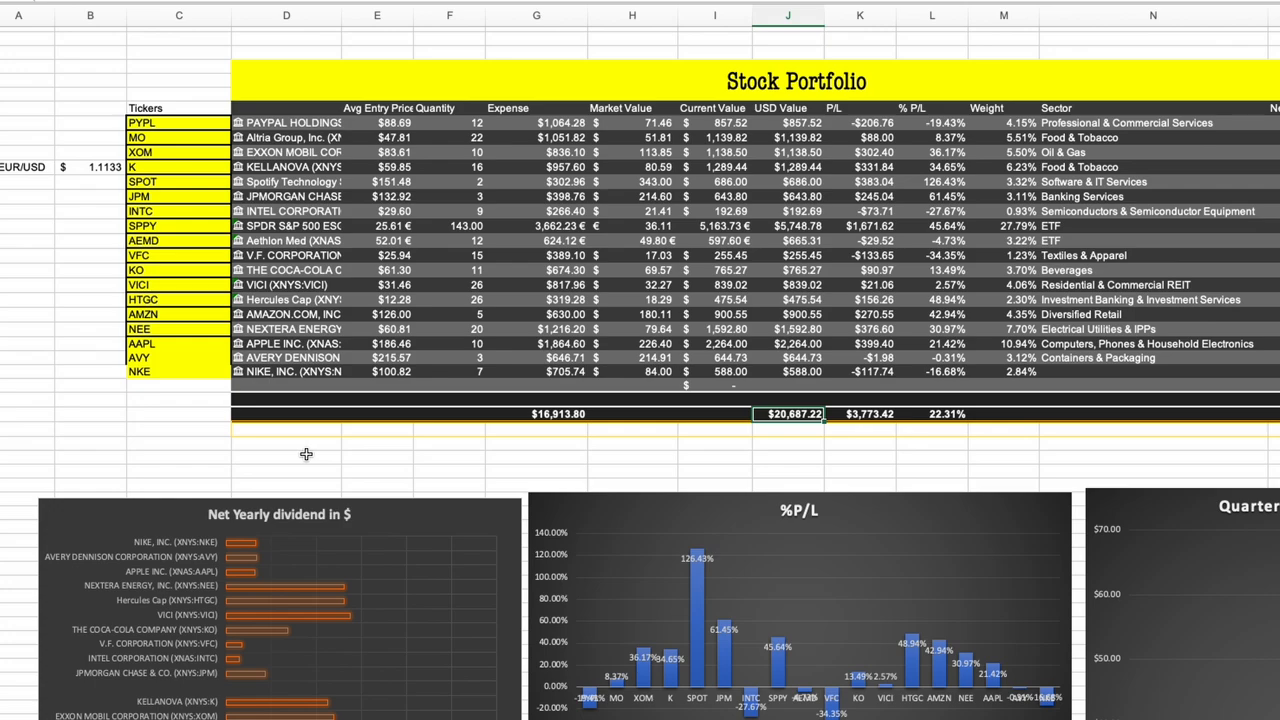
mouse_move(306, 454)
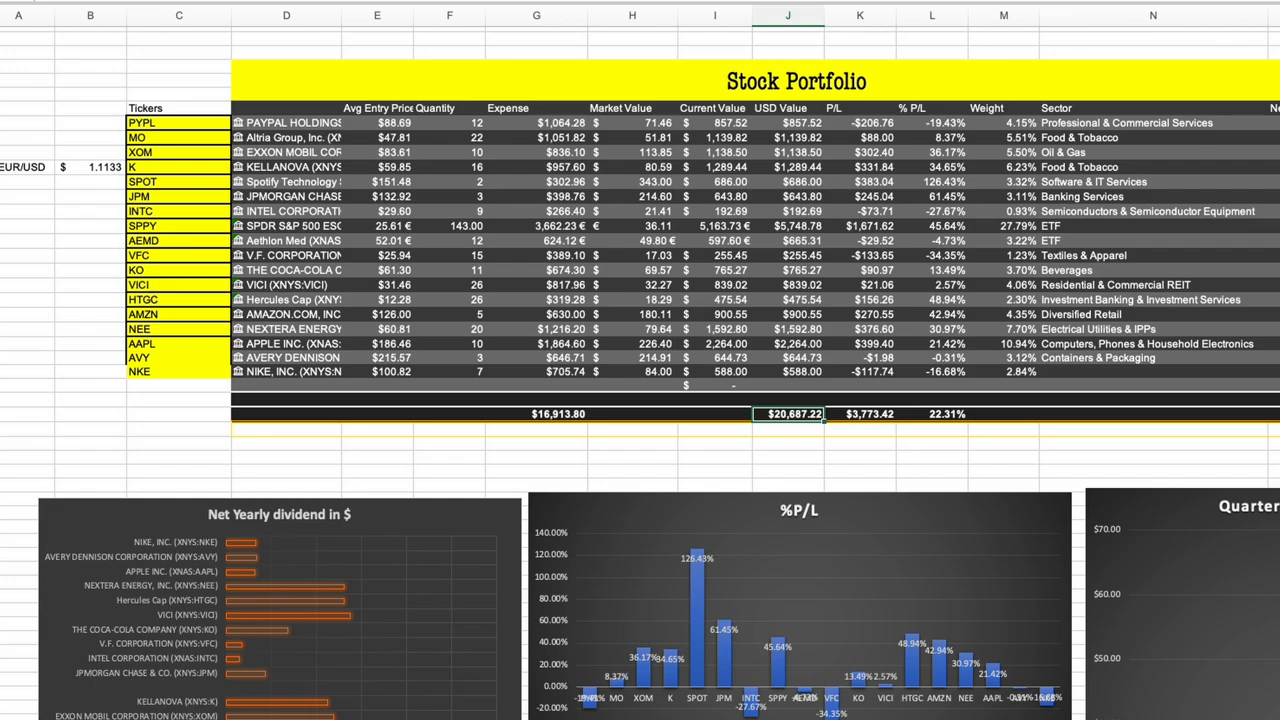
mouse_move(158, 362)
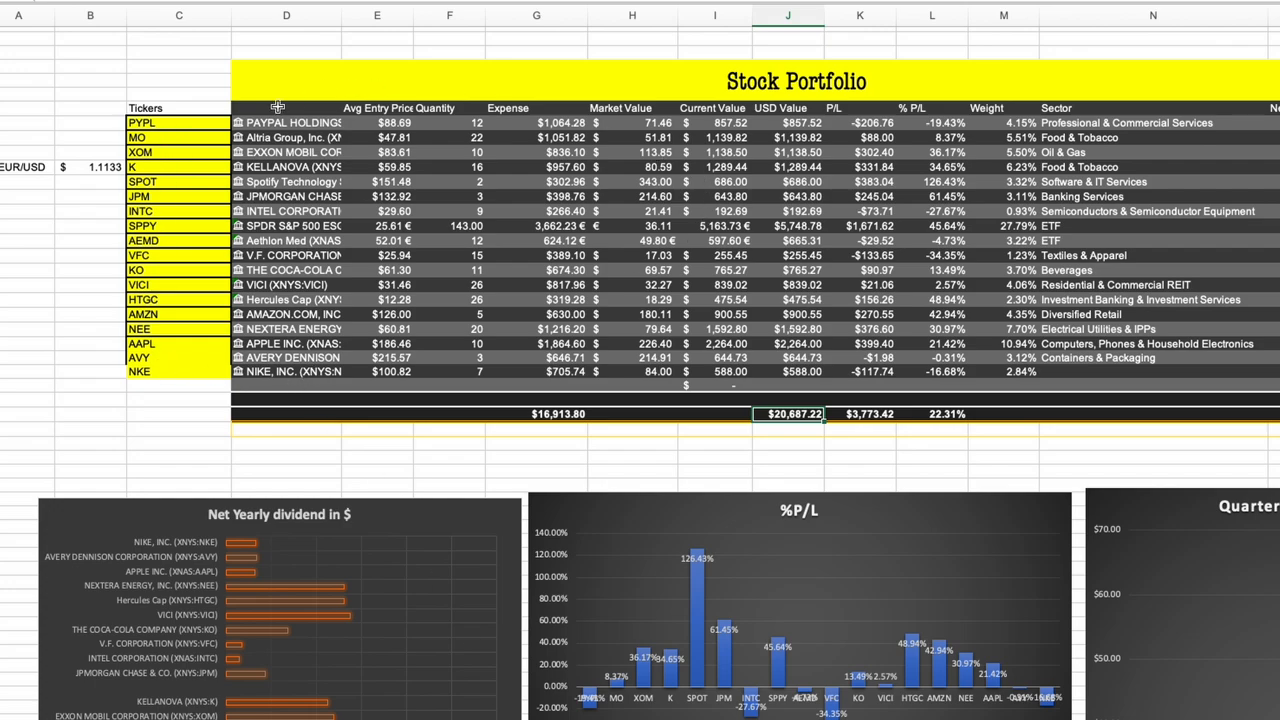
mouse_move(298, 124)
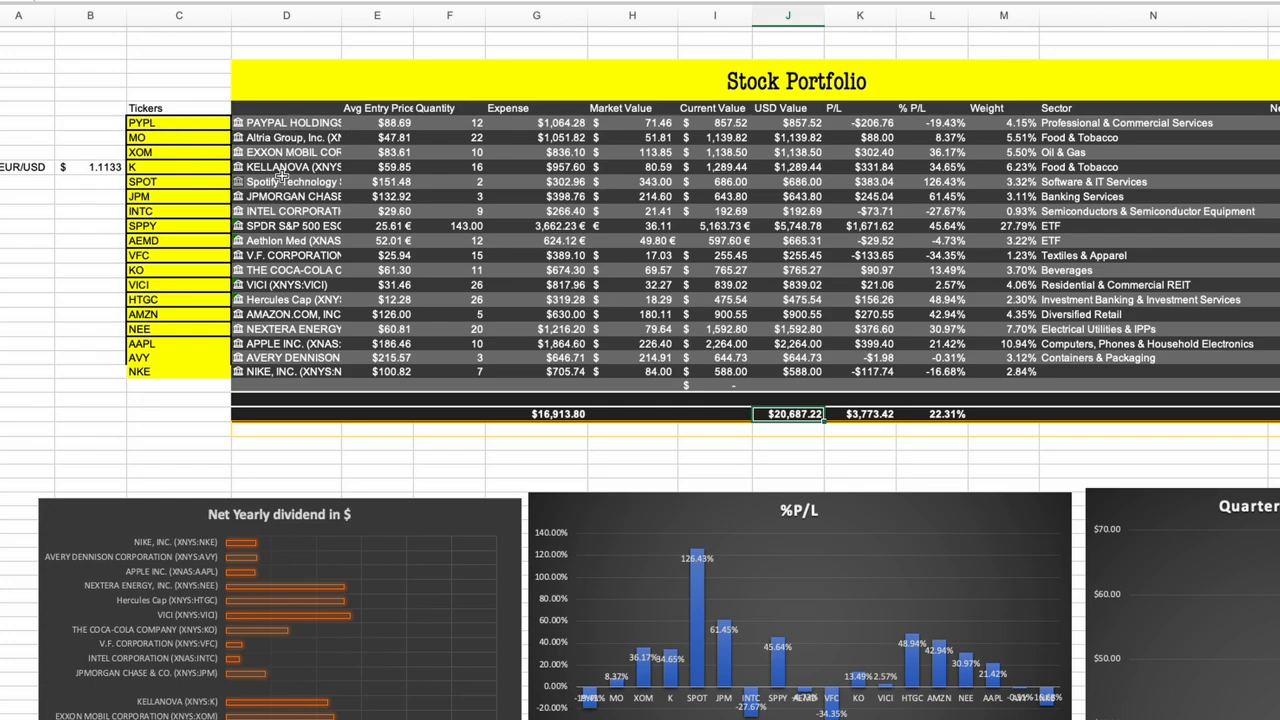
mouse_move(280, 192)
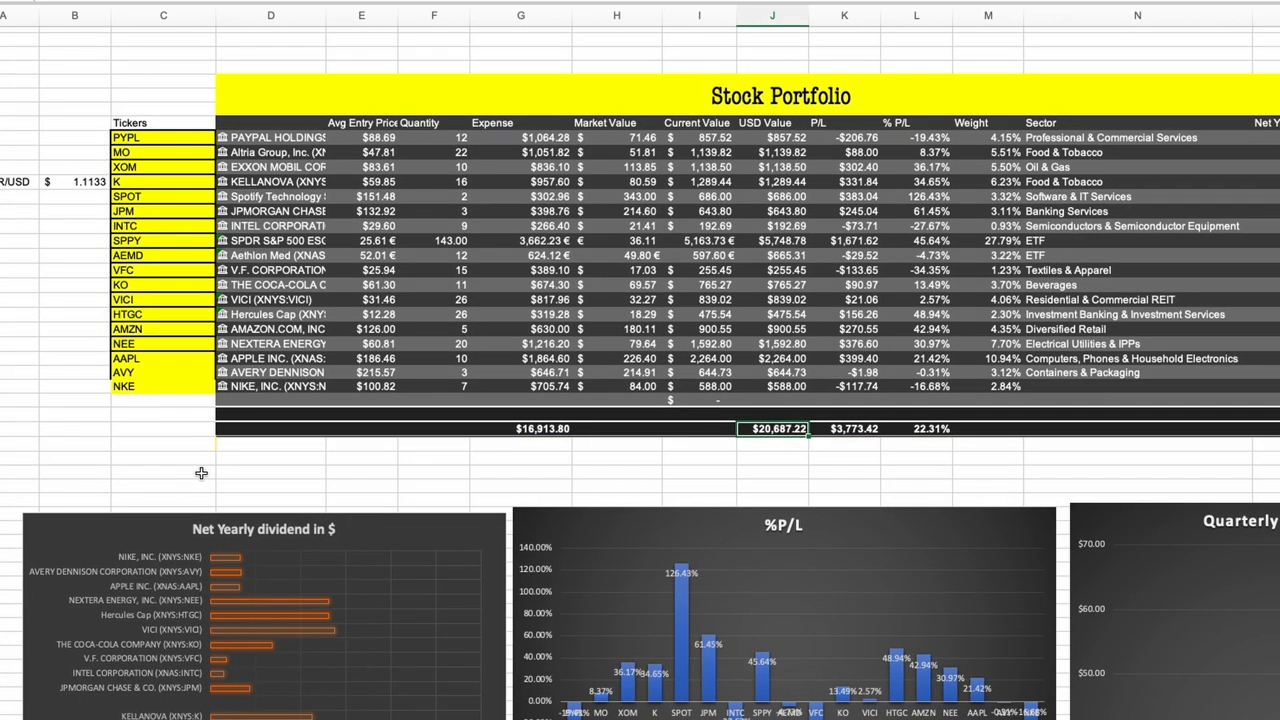
mouse_move(536, 450)
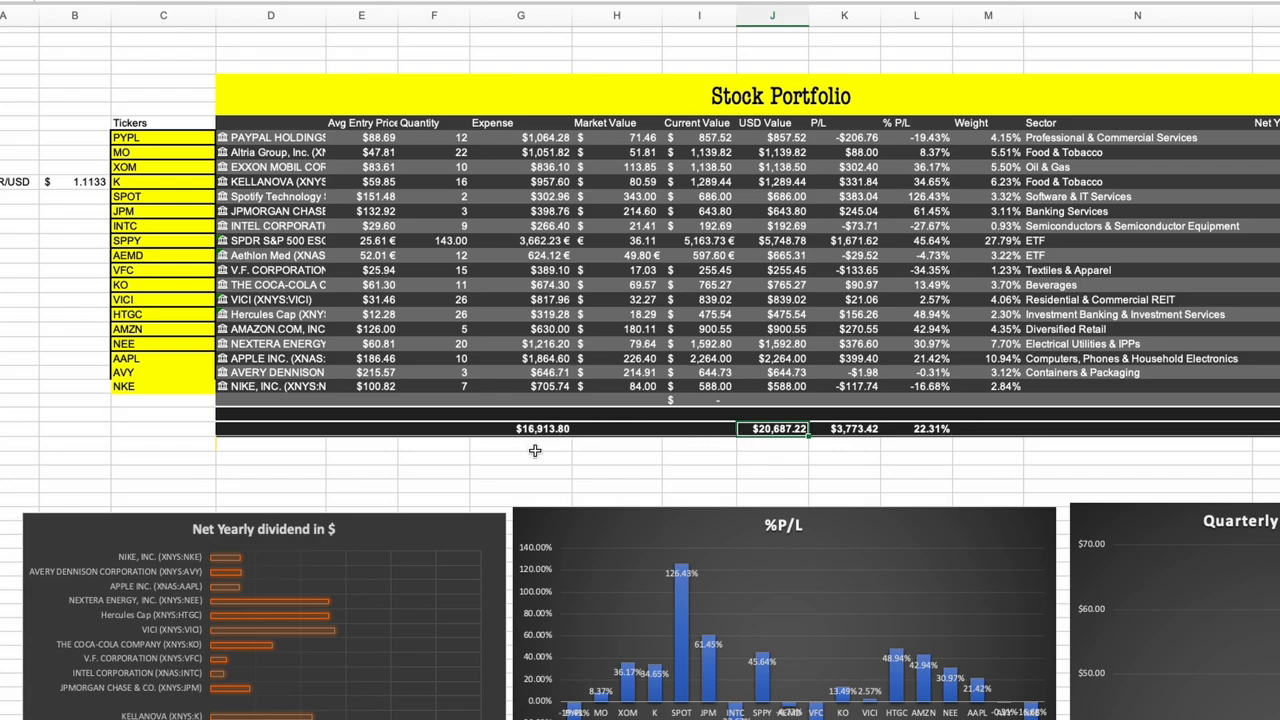
mouse_move(530, 468)
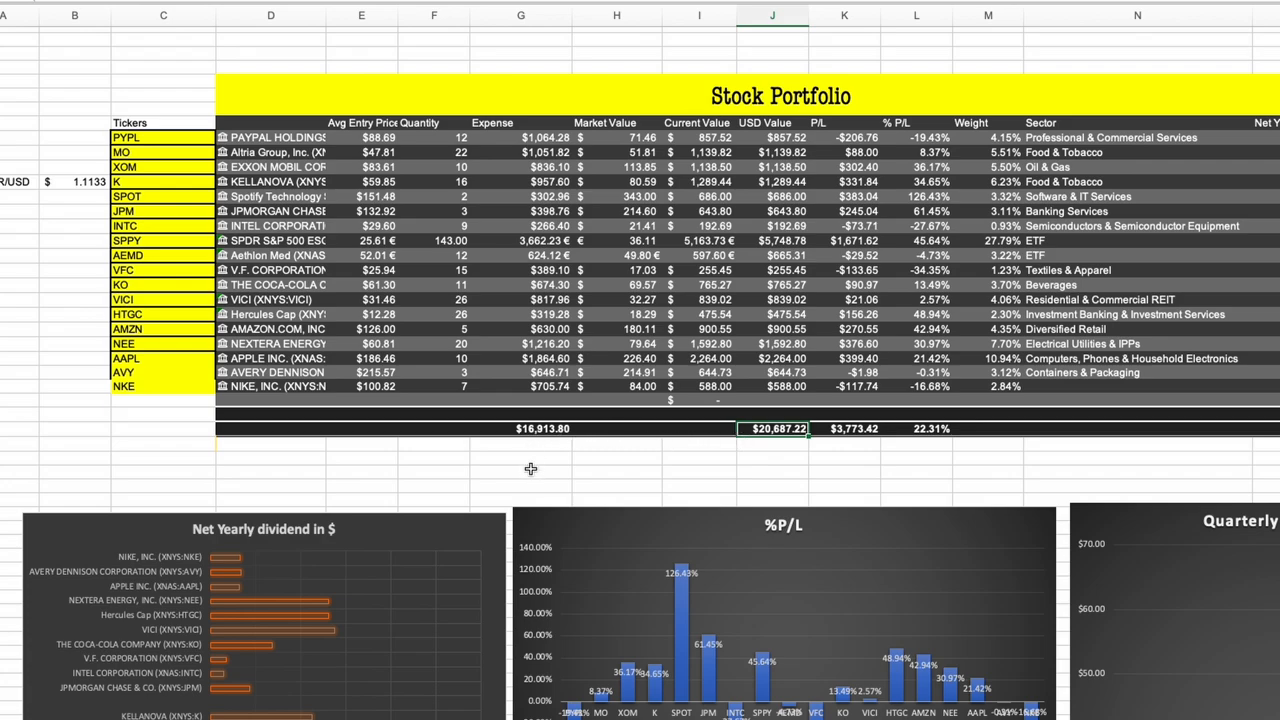
mouse_move(524, 446)
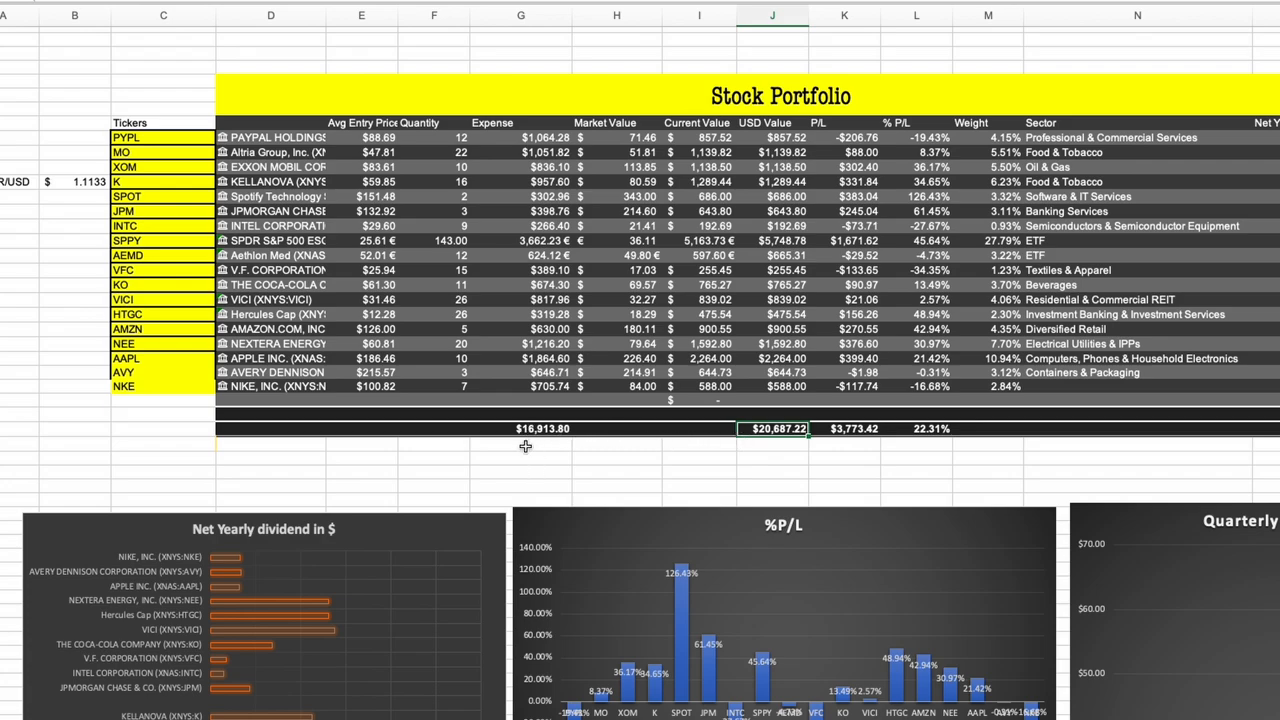
mouse_move(530, 468)
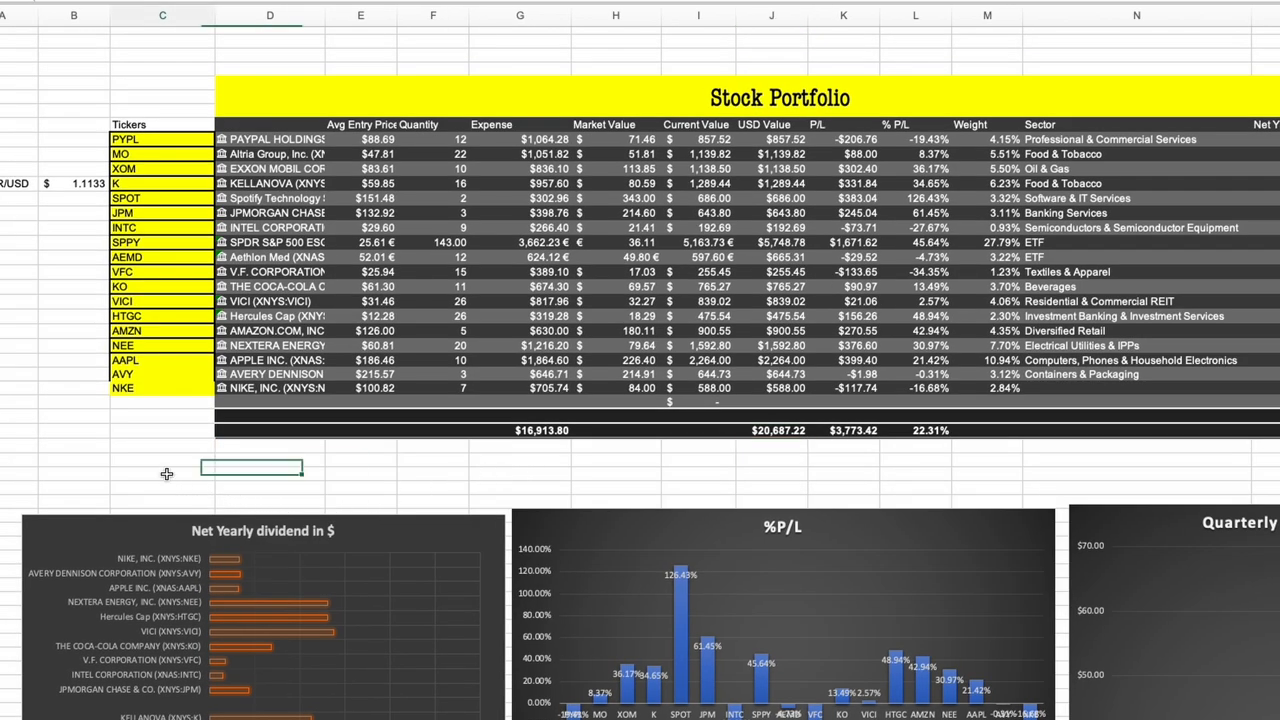
click(162, 472)
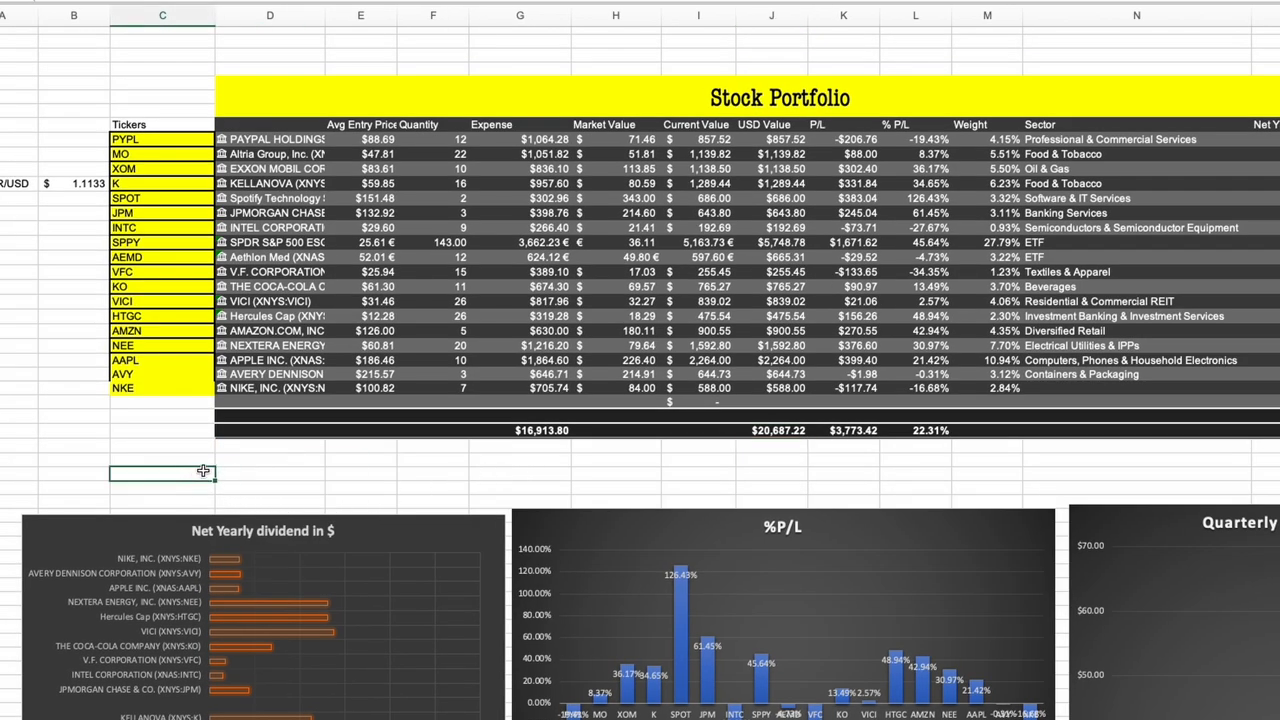
mouse_move(432, 476)
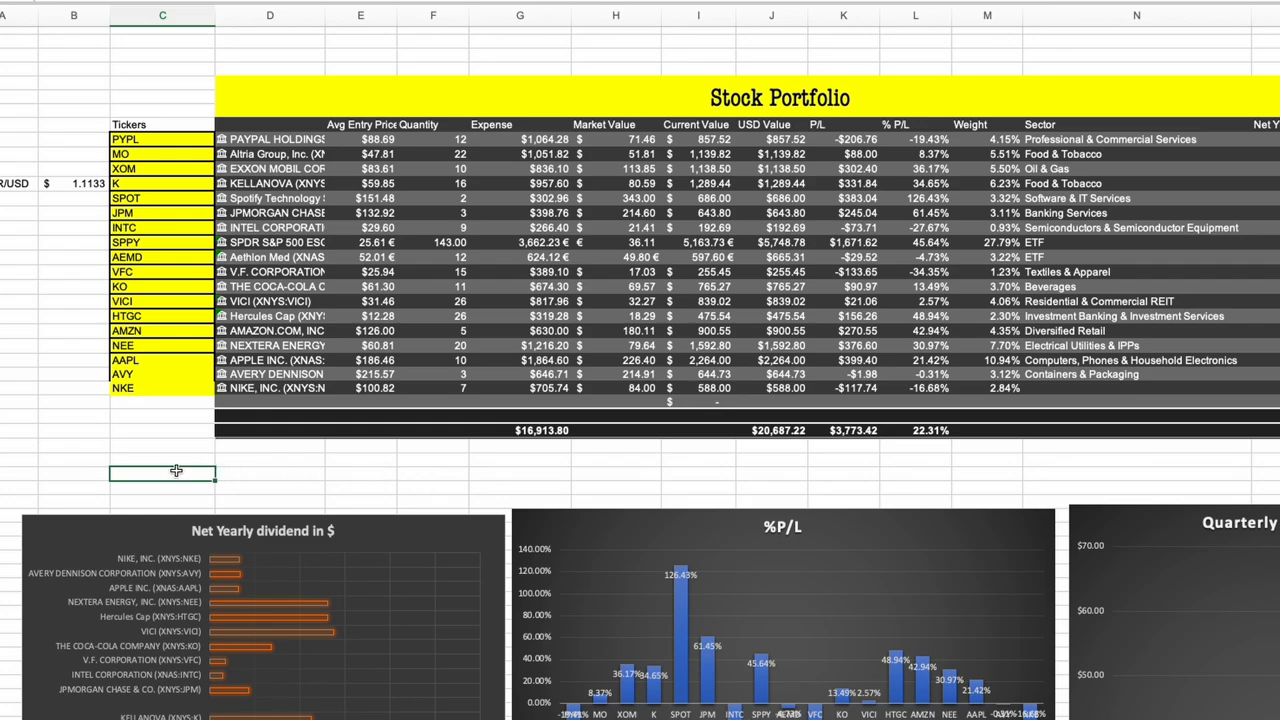
mouse_move(172, 472)
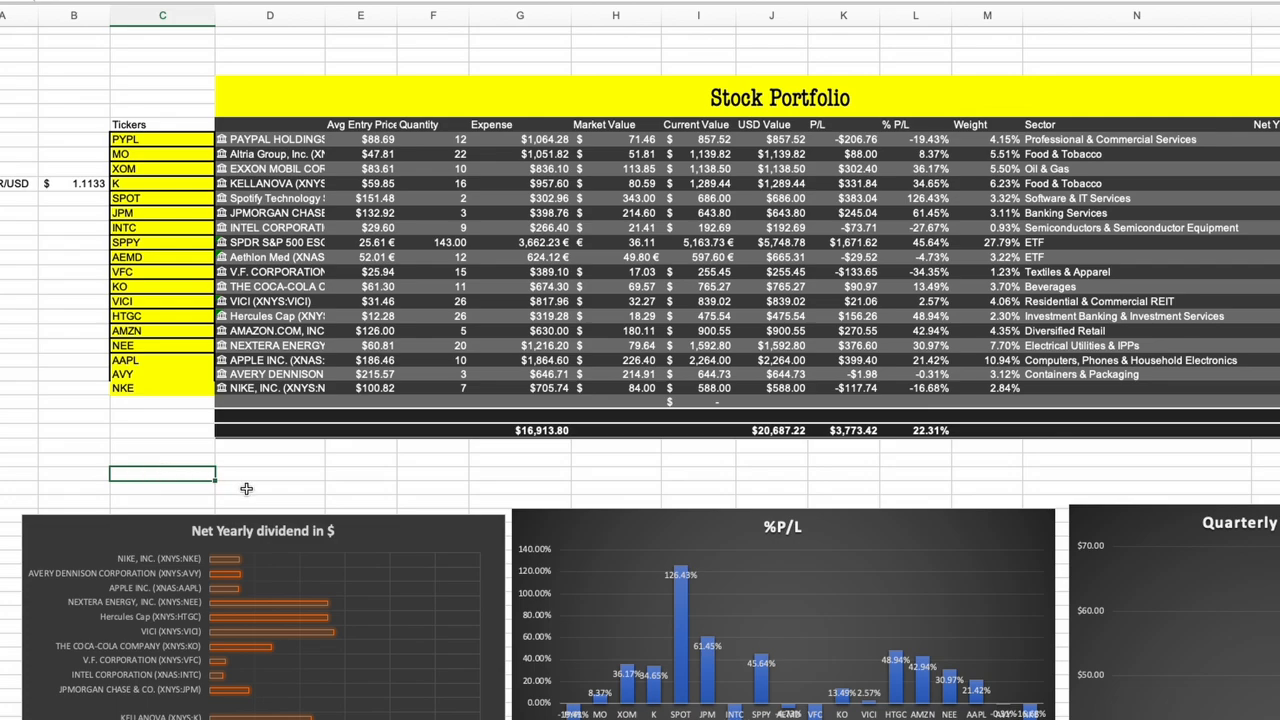
mouse_move(248, 486)
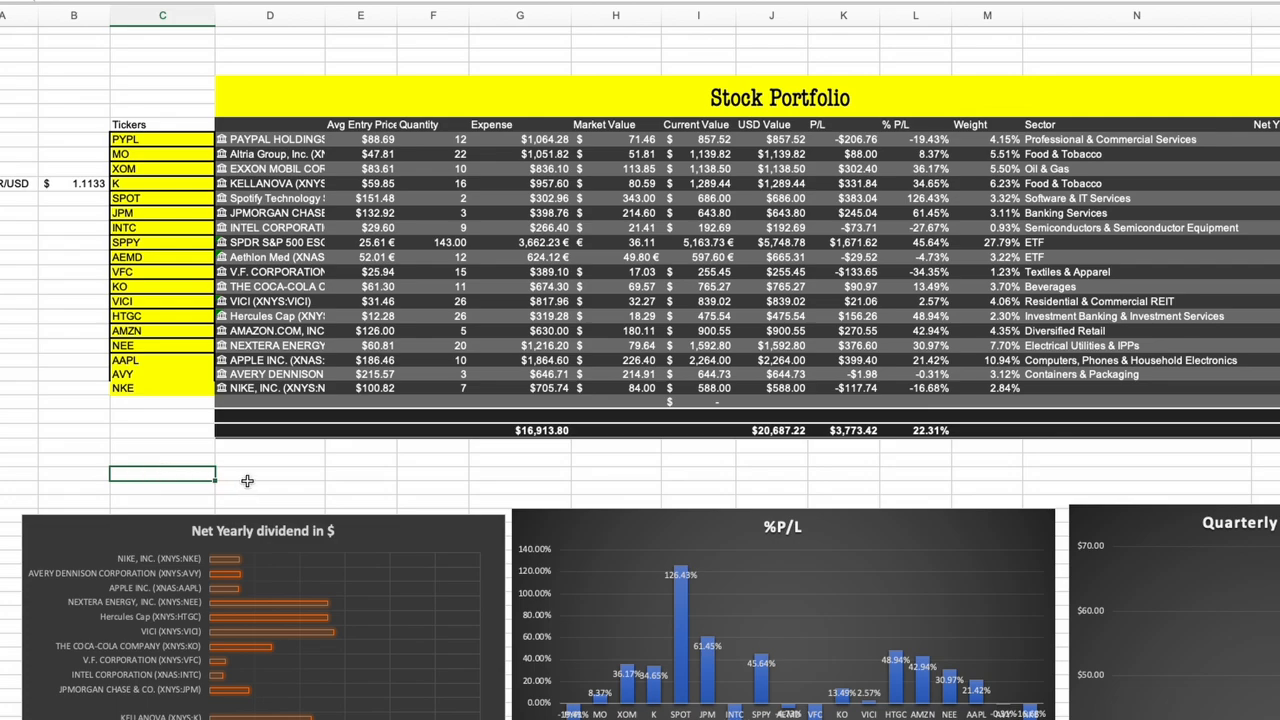
mouse_move(208, 476)
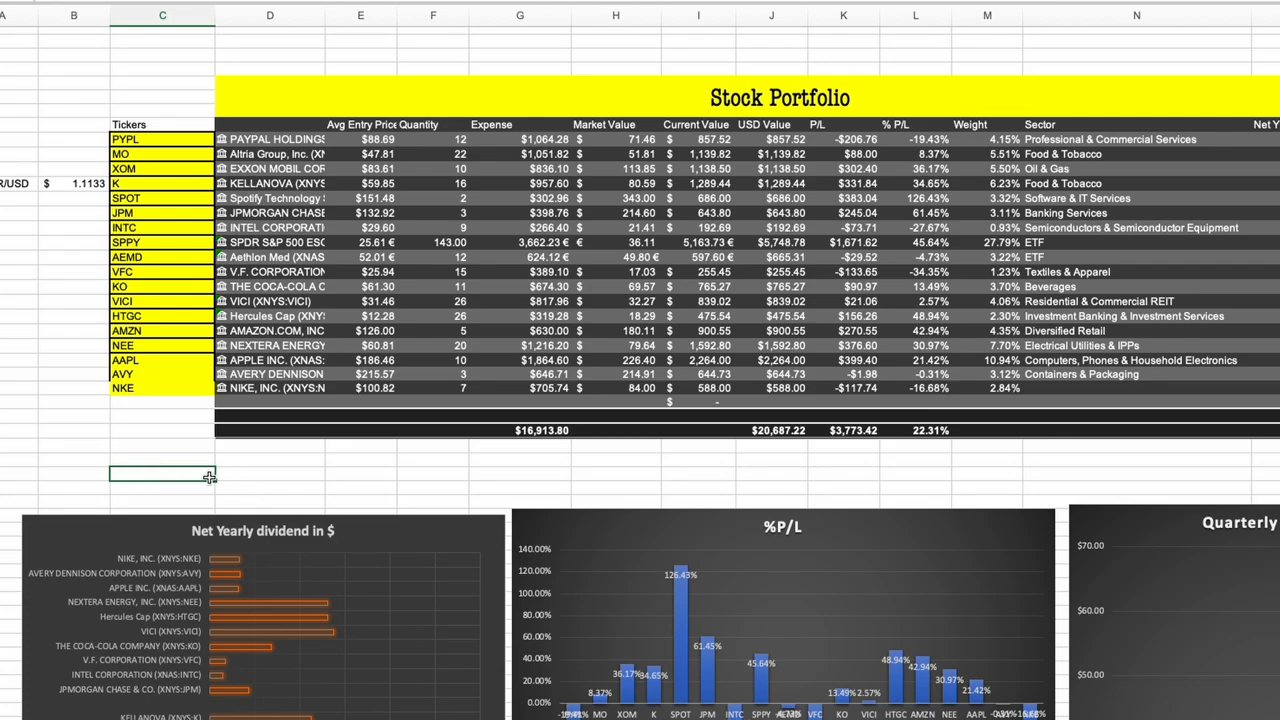